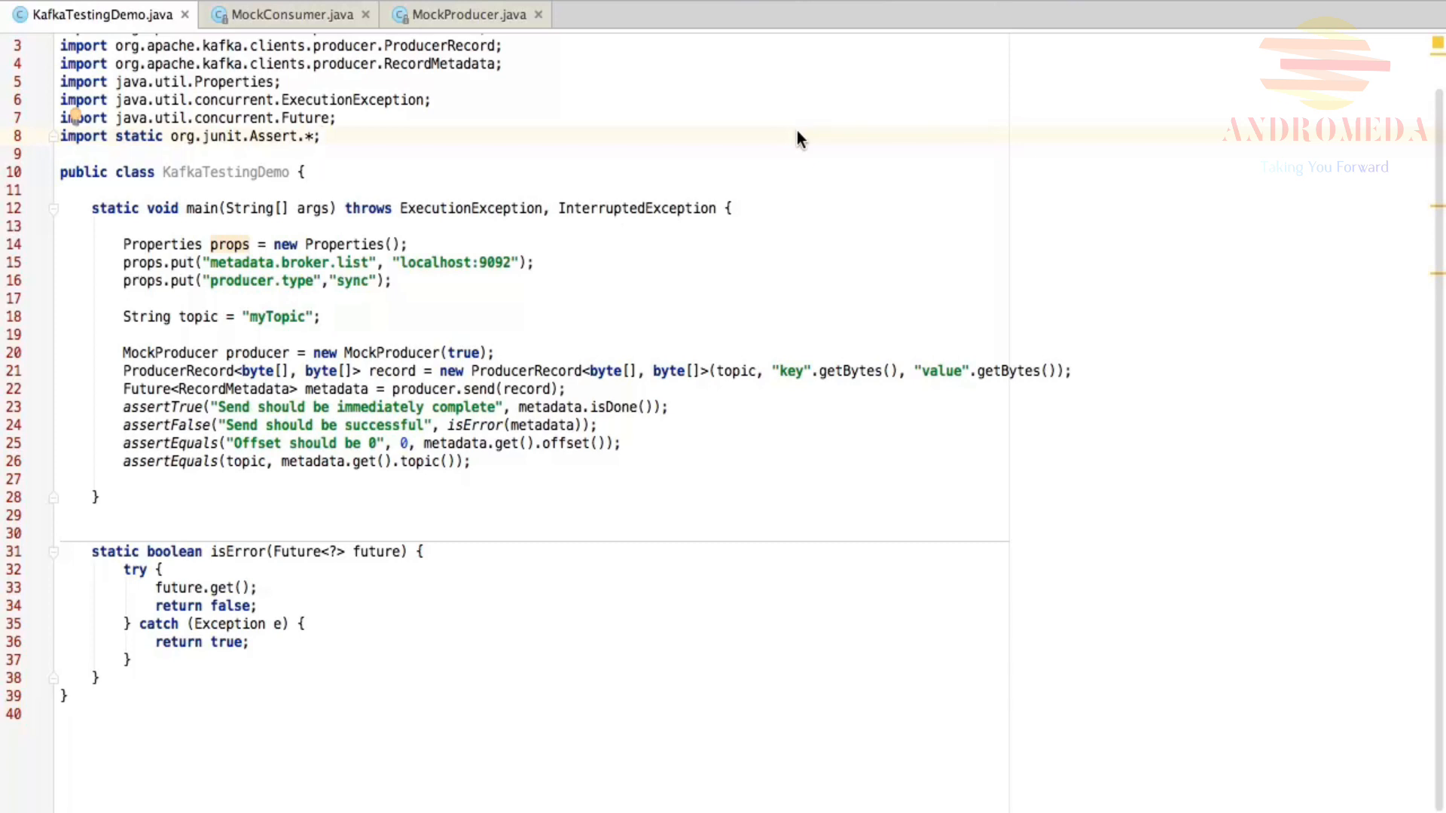
mouse_move(551, 289)
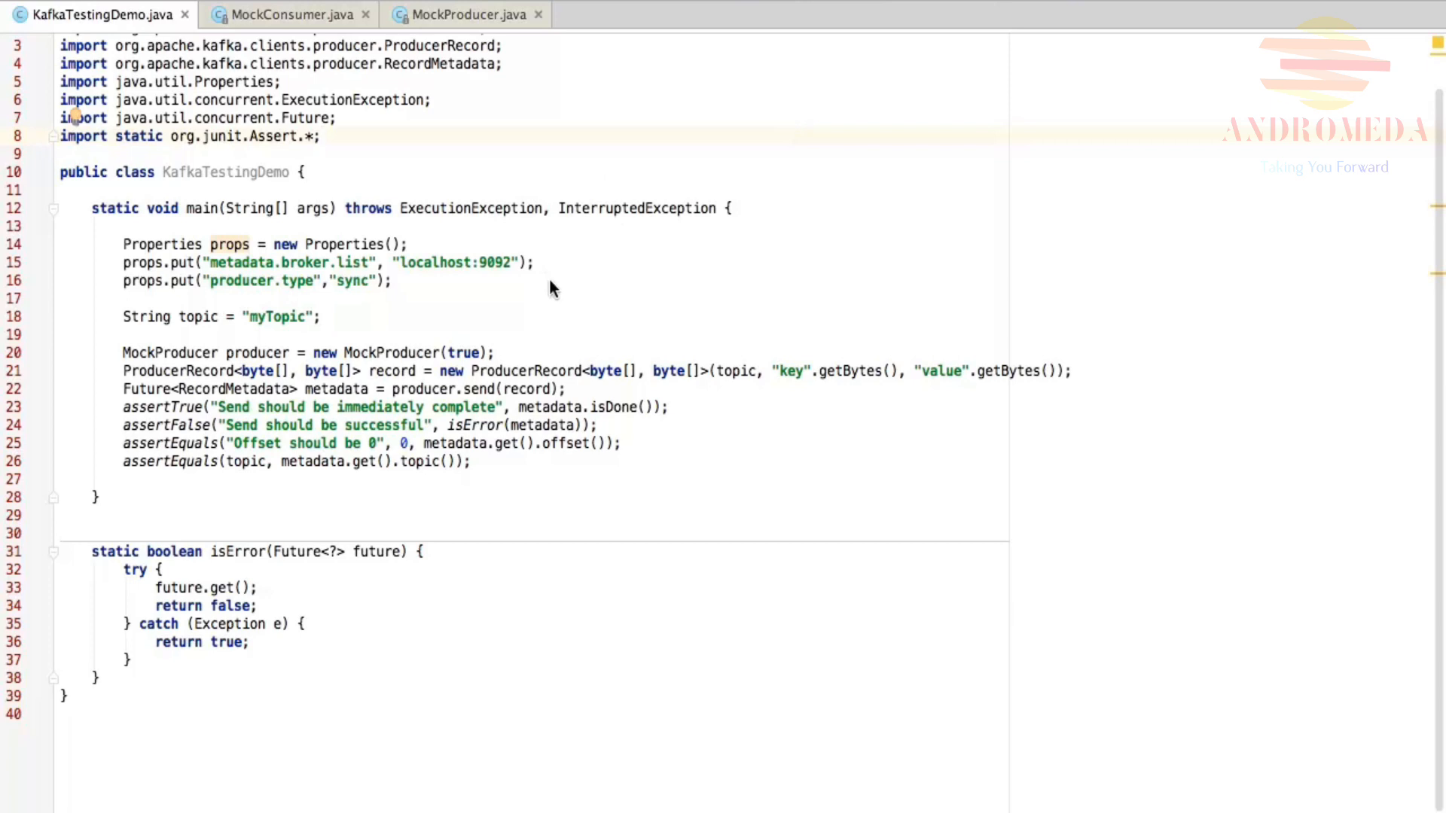
mouse_move(120, 344)
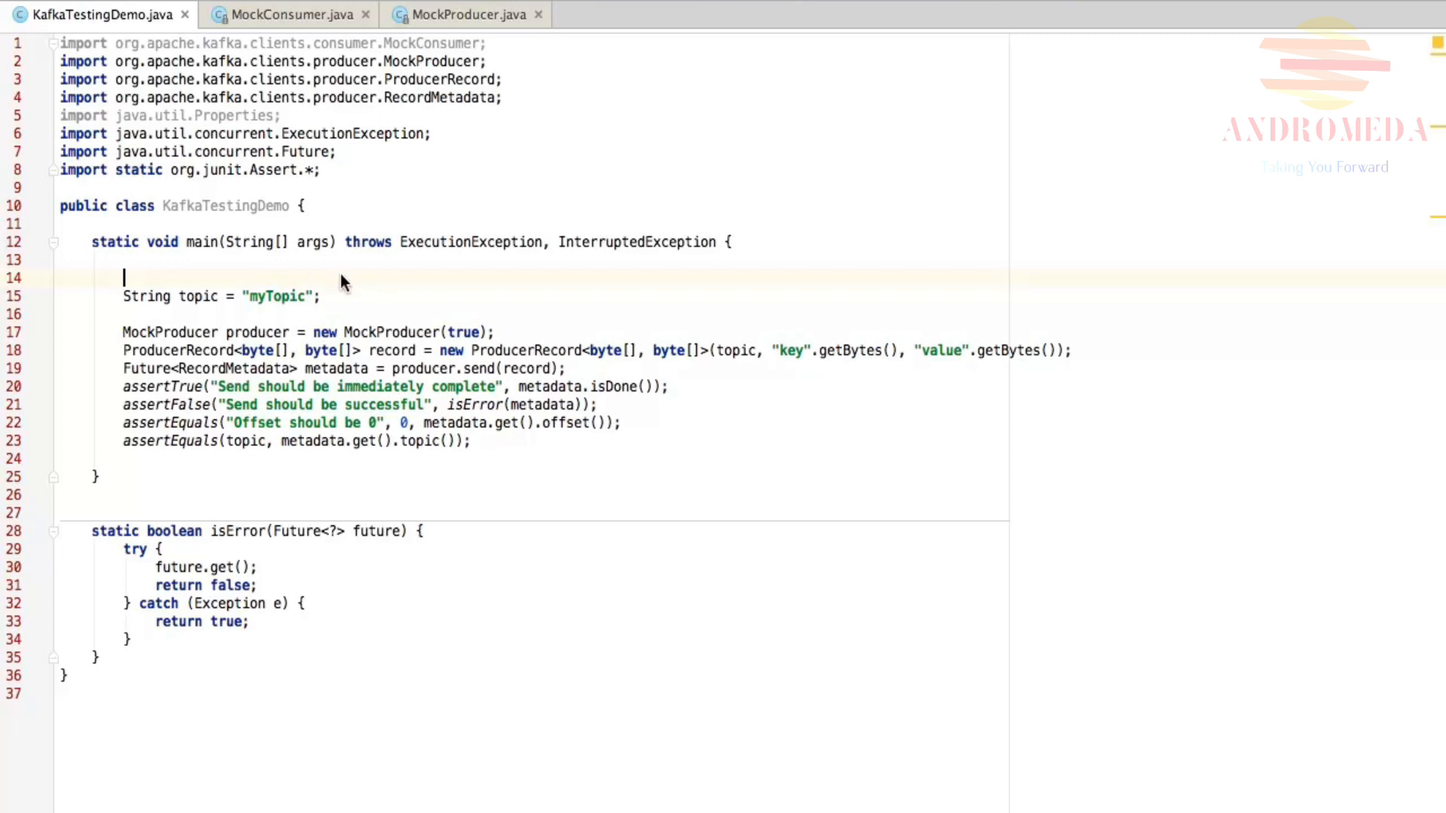
mouse_move(426, 343)
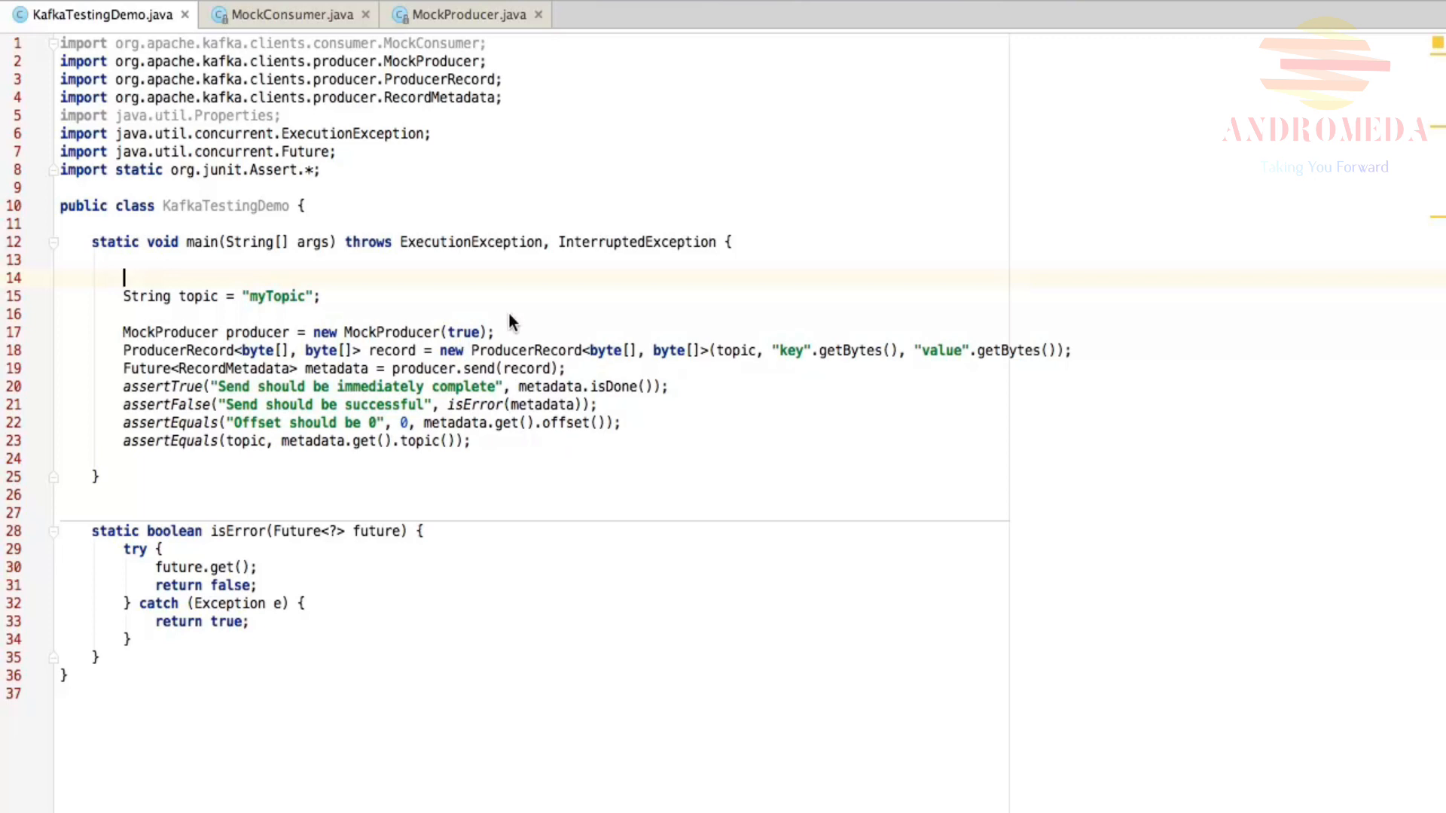
mouse_move(567, 369)
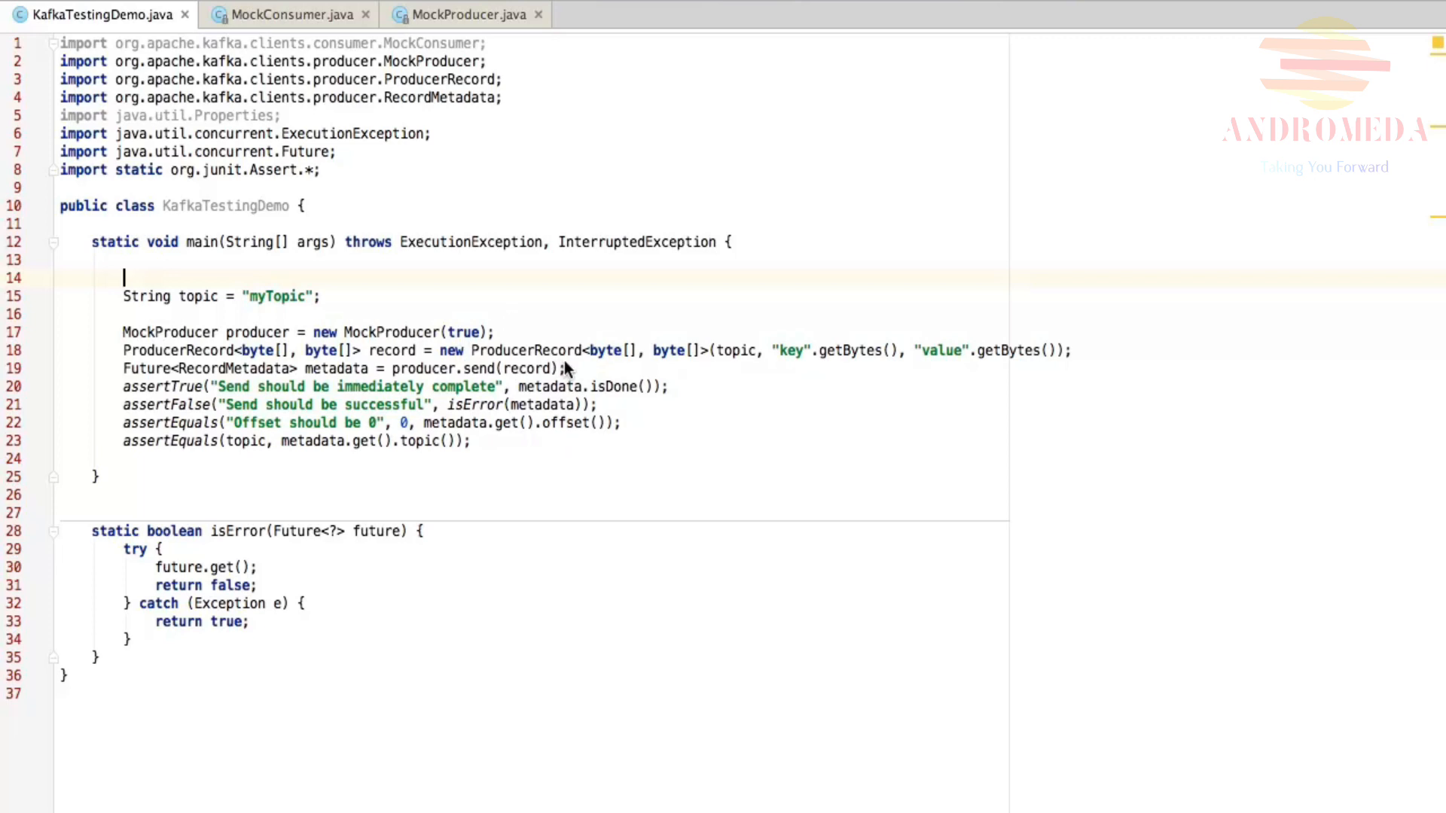
mouse_move(670, 368)
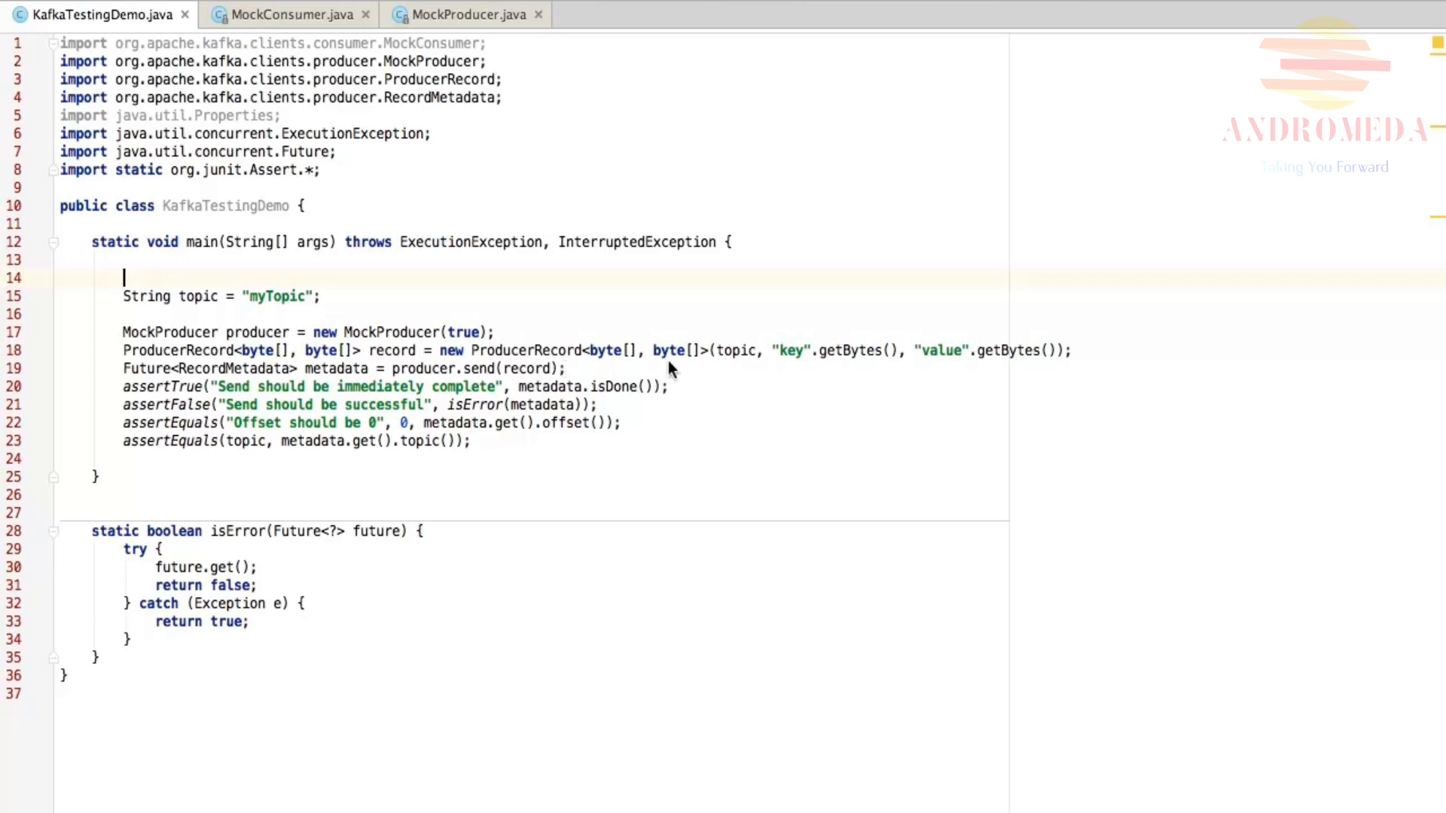
mouse_move(810, 386)
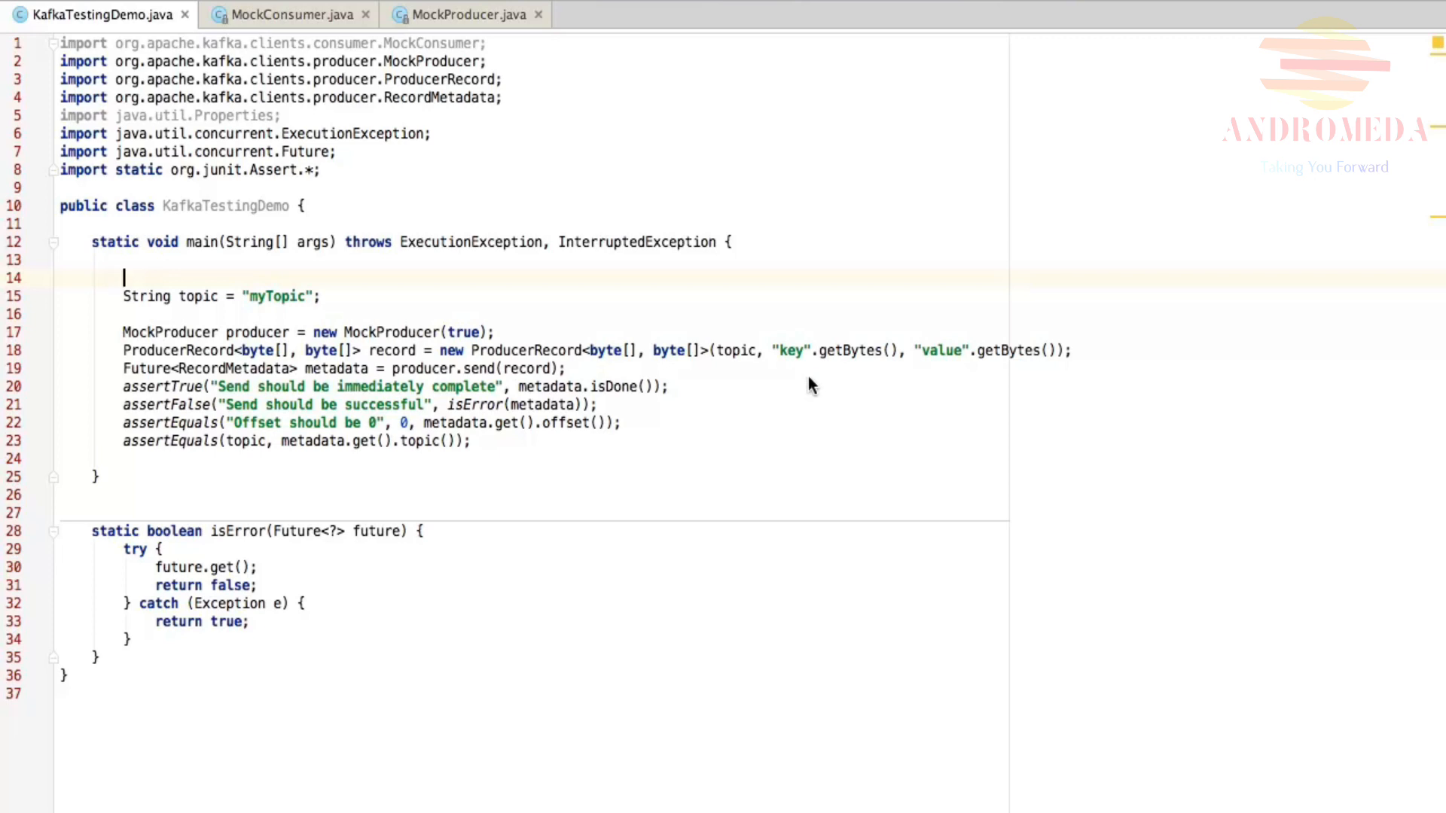
mouse_move(452, 374)
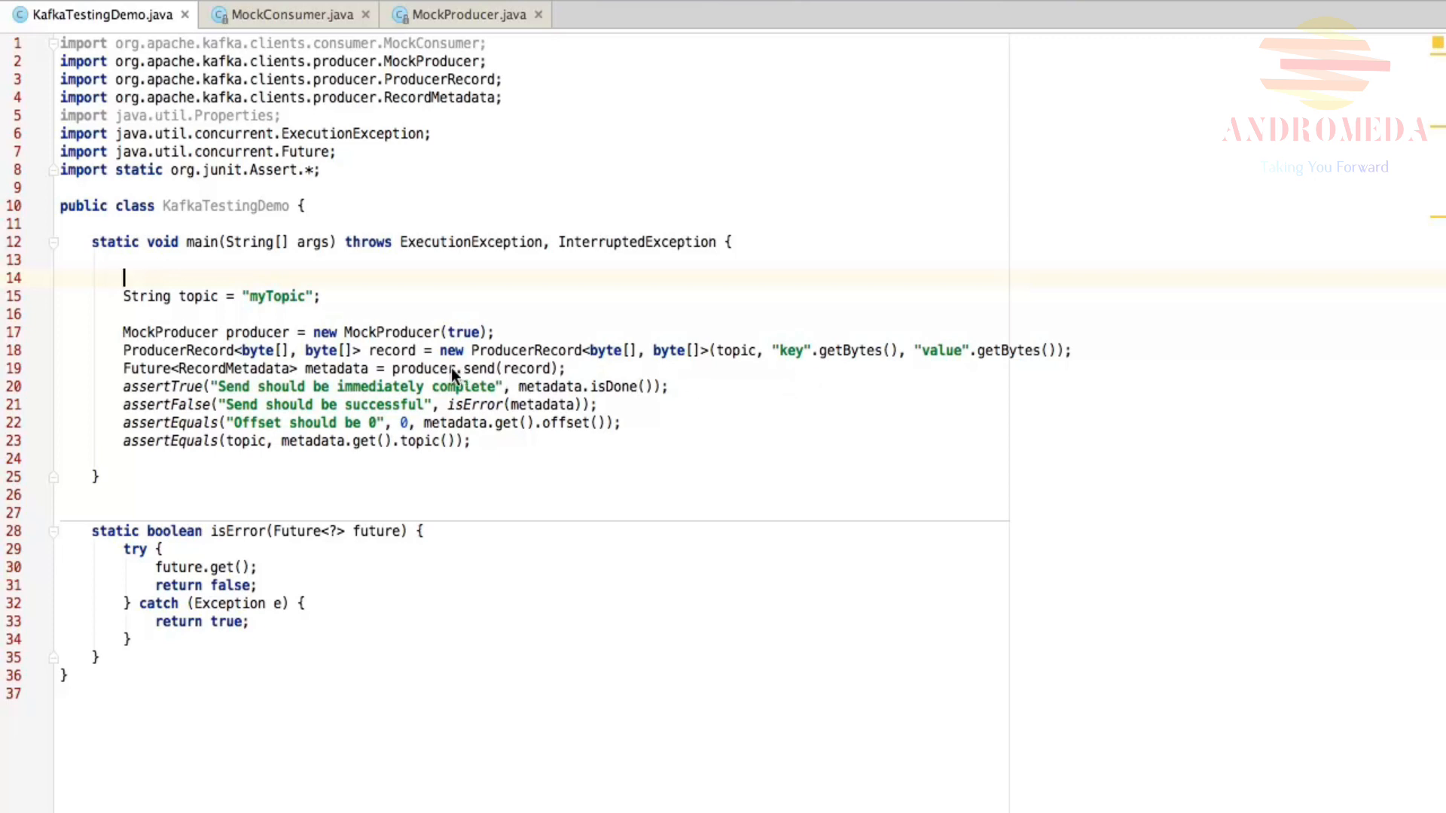
mouse_move(130, 404)
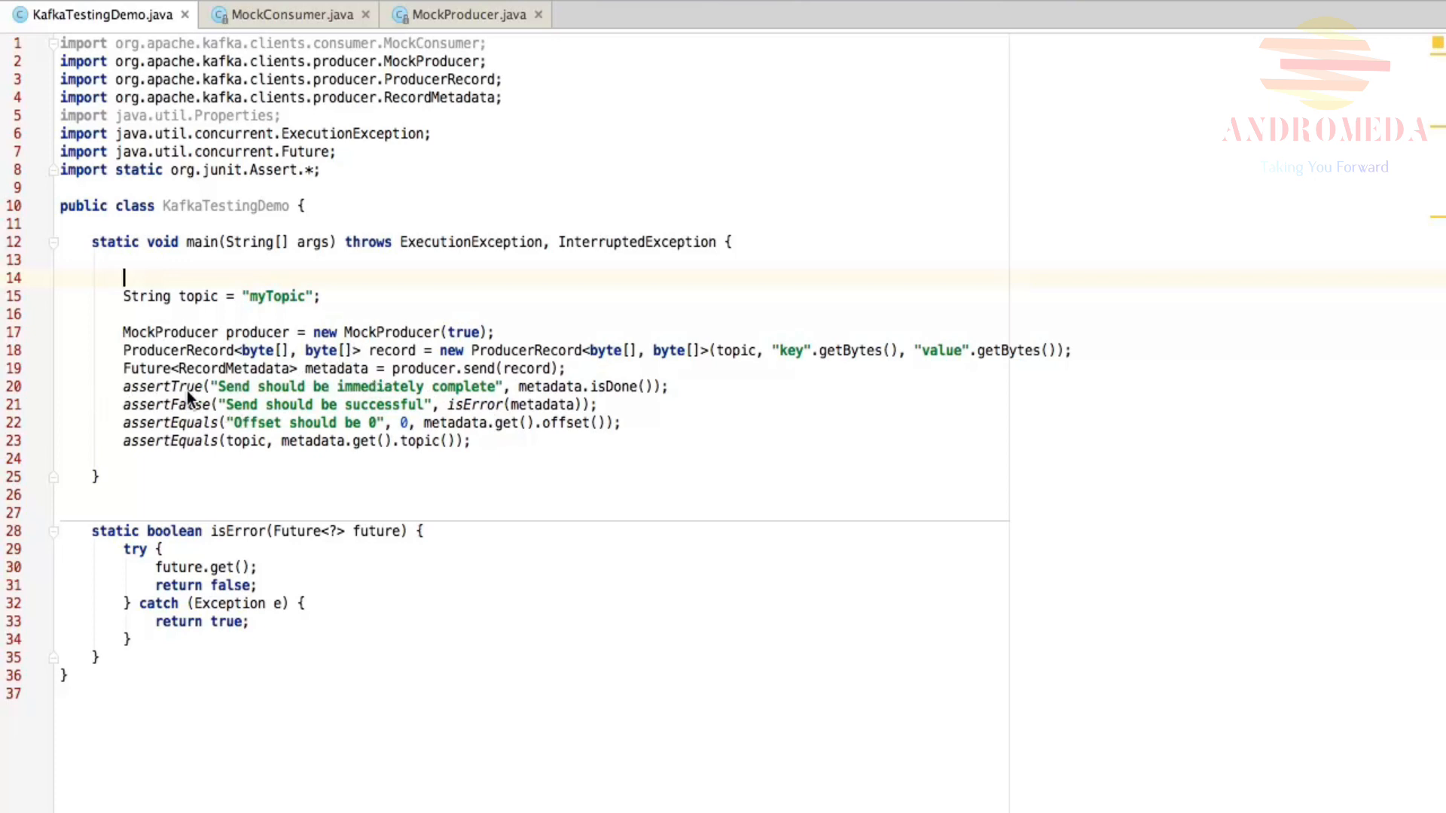
mouse_move(311, 503)
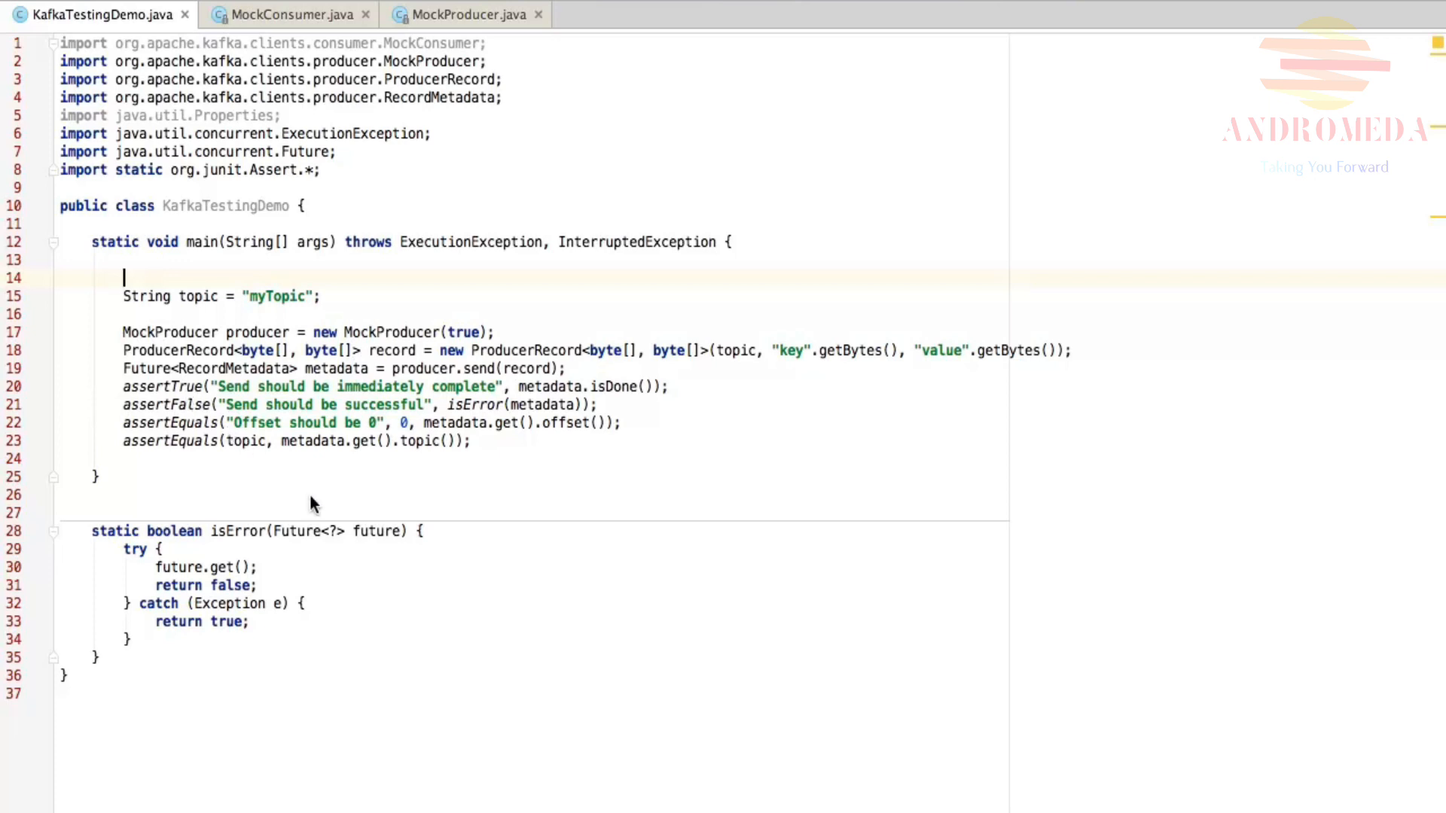
mouse_move(348, 489)
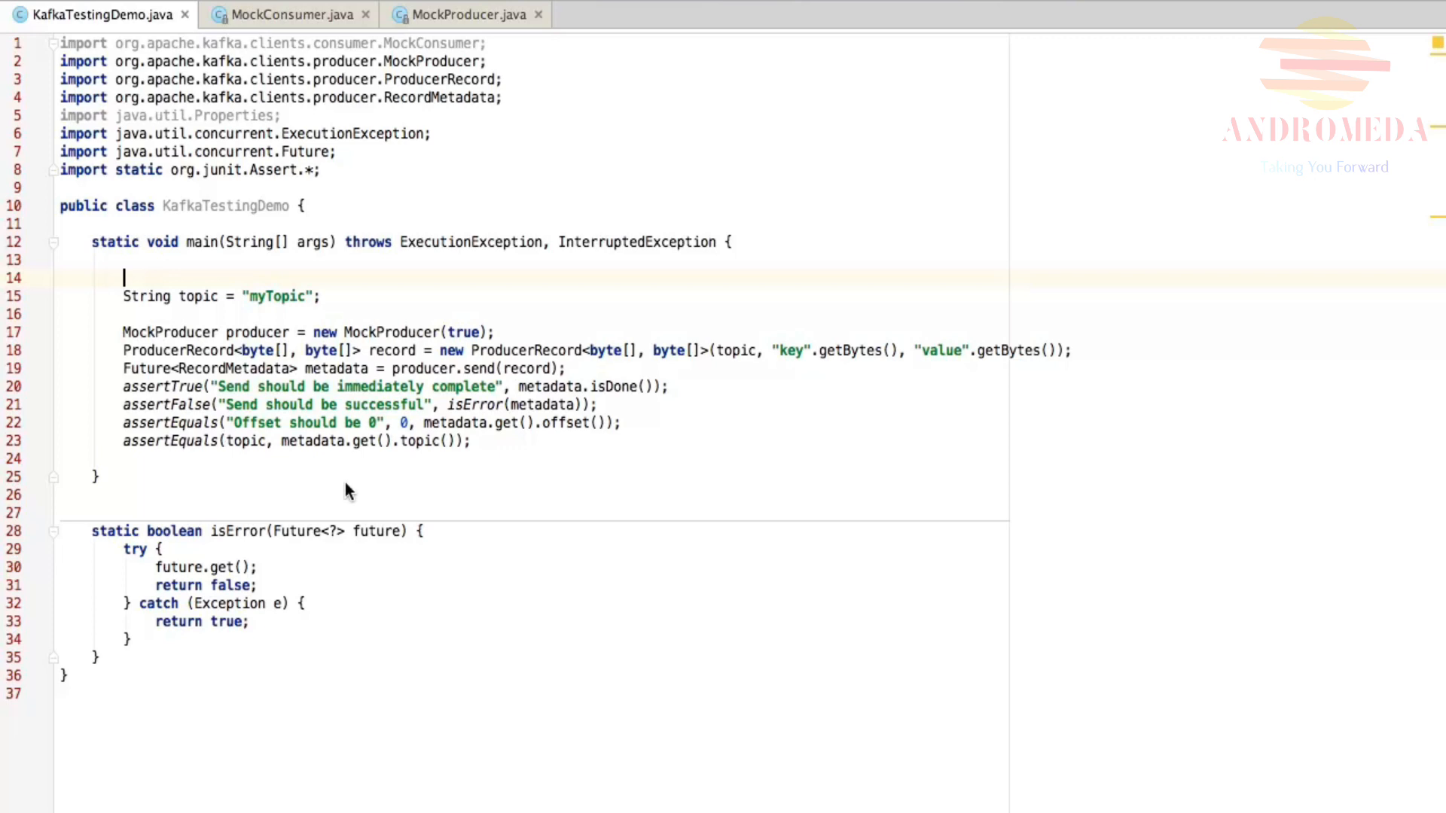
mouse_move(581, 461)
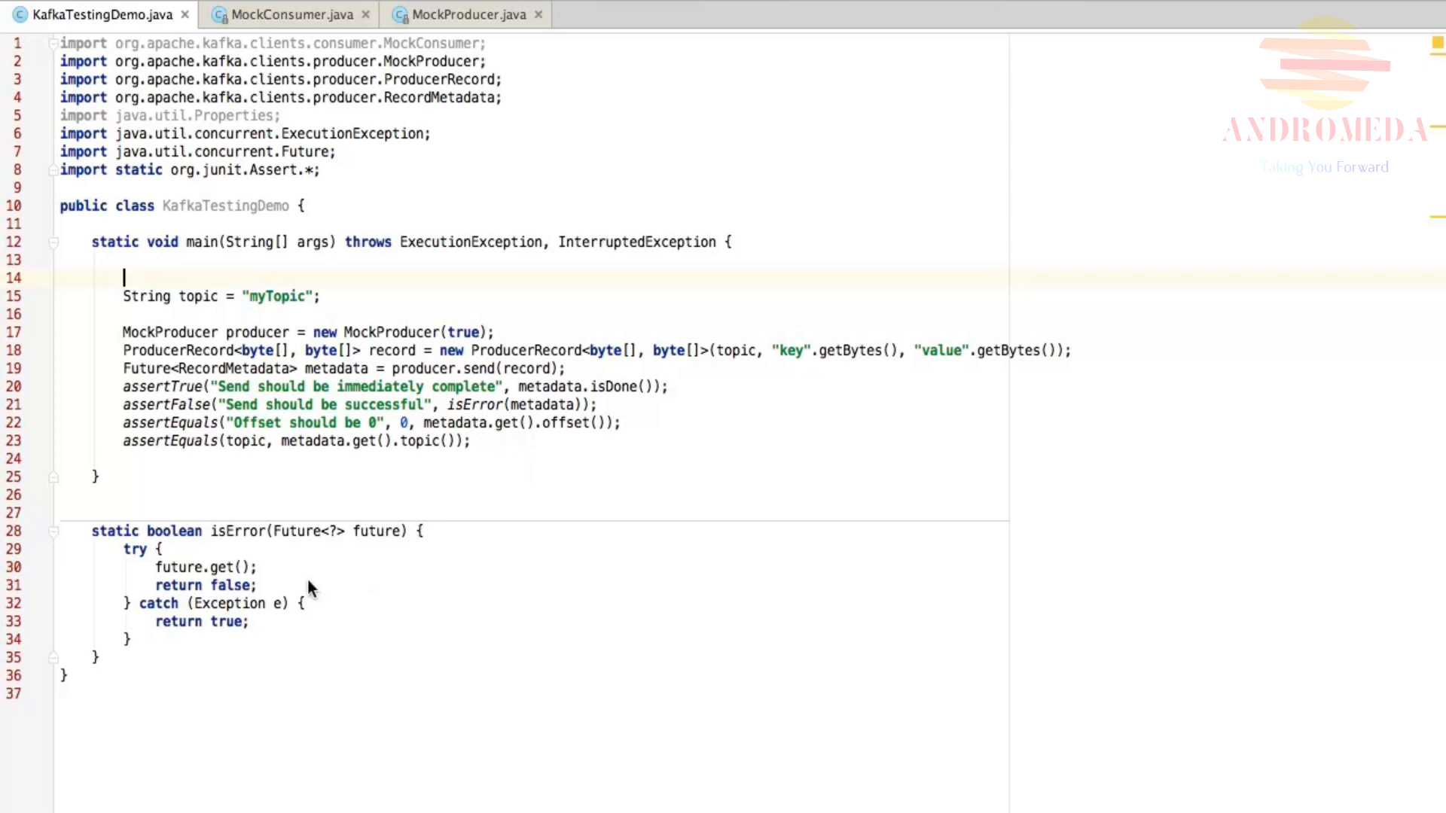
mouse_move(262, 581)
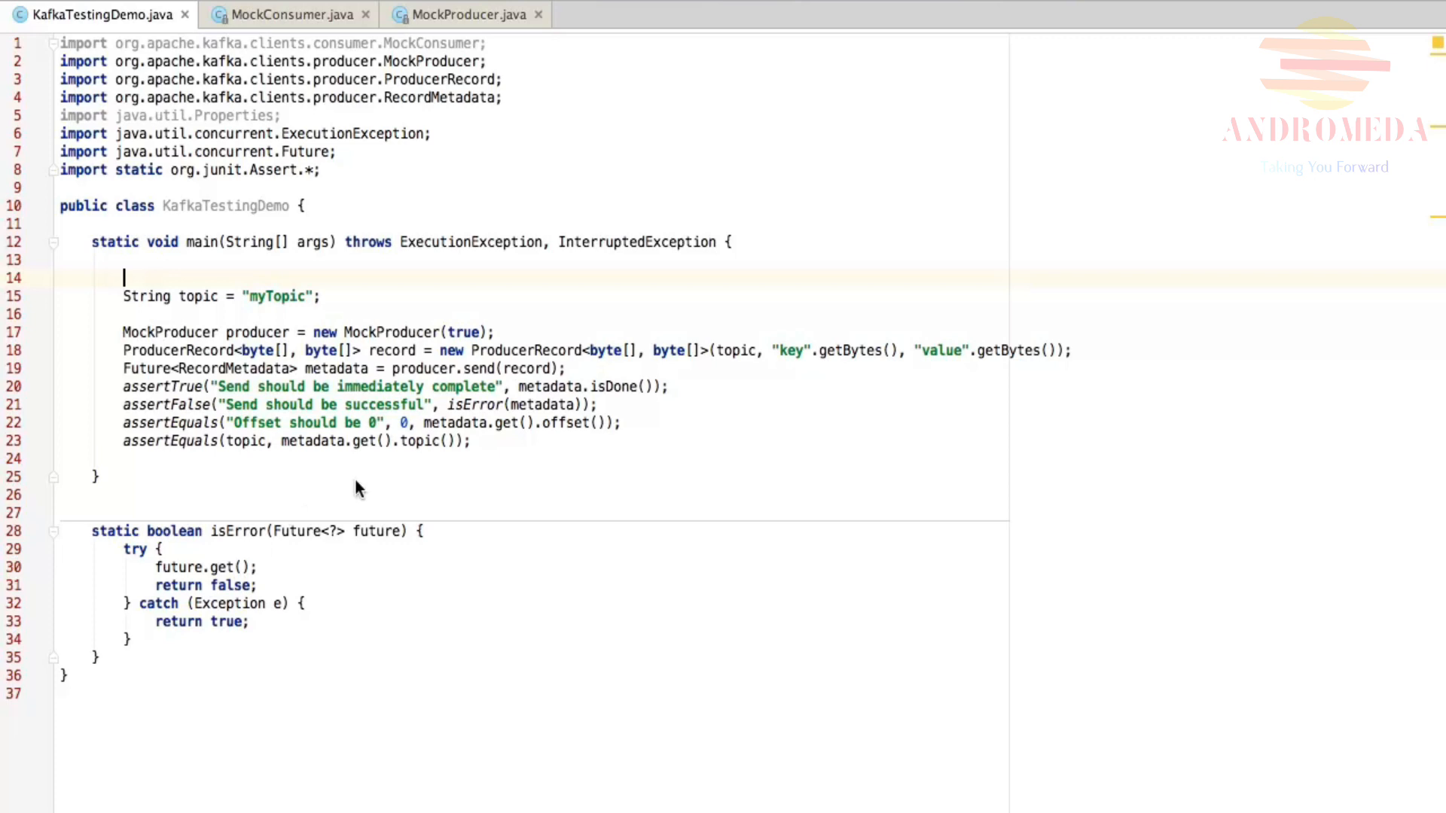
mouse_move(516, 461)
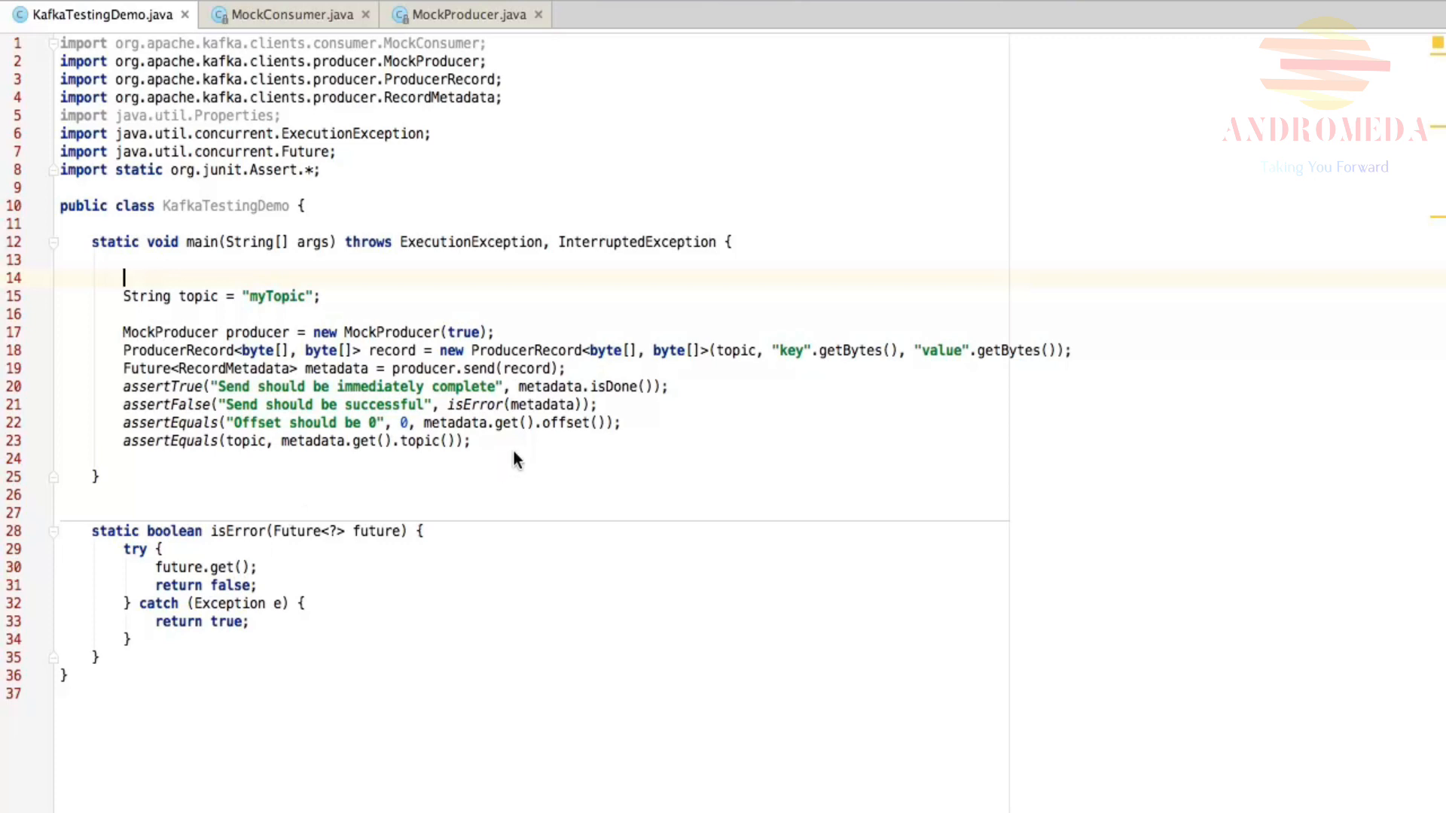
mouse_move(245, 458)
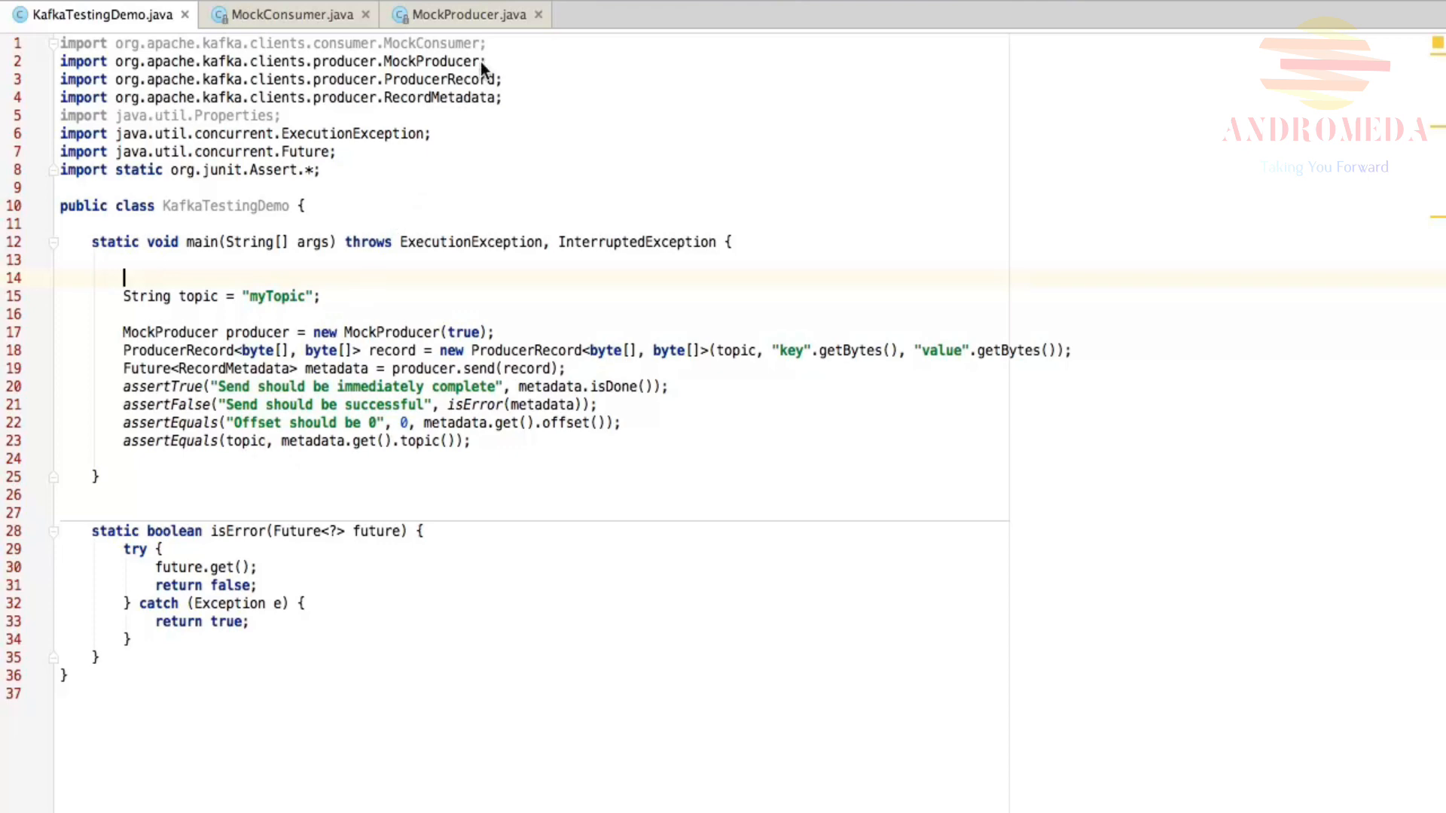
View MockProducer.java around its private fields, autoComplete flag and constructors
click(465, 14)
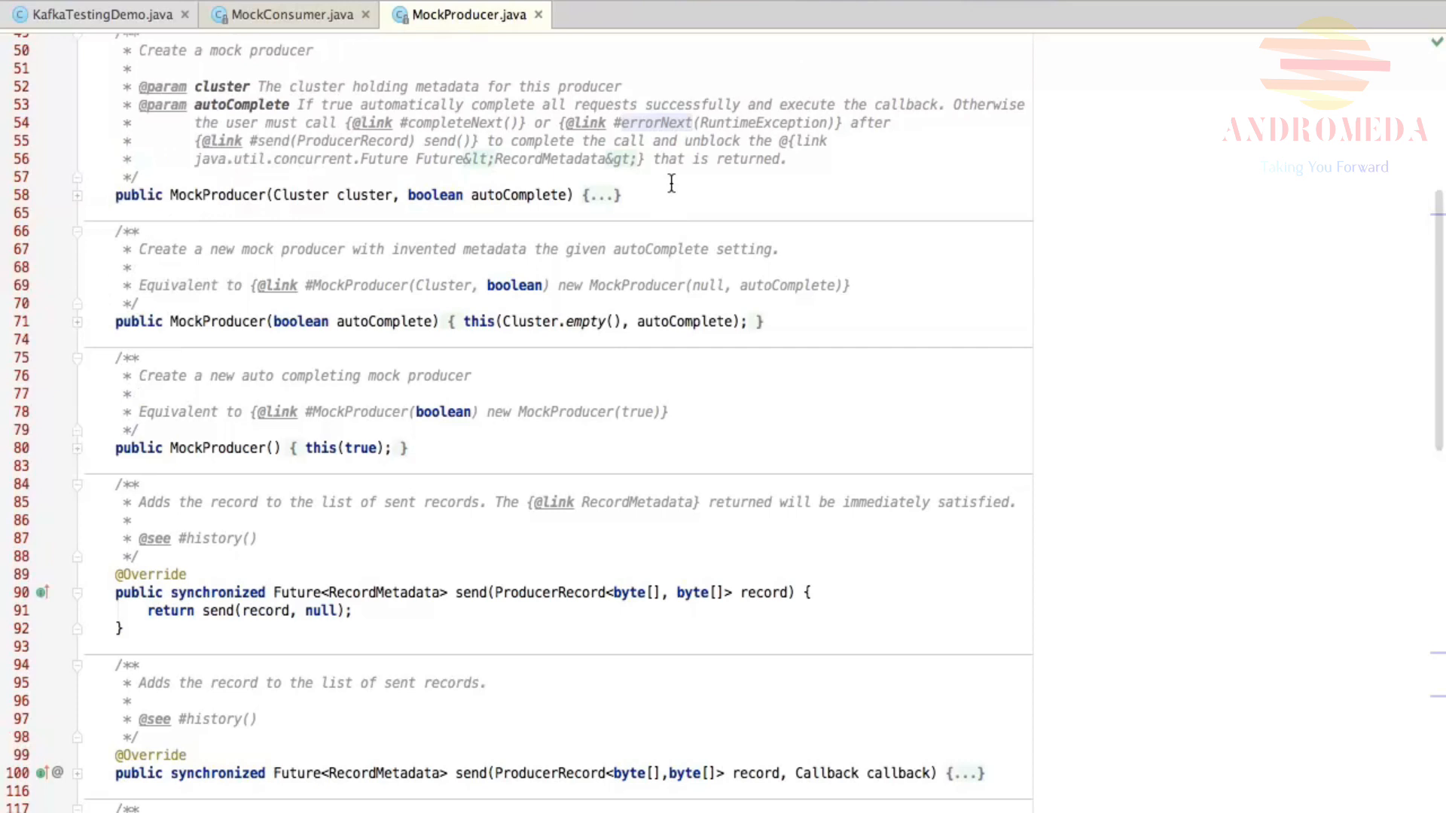
scroll(up, 3)
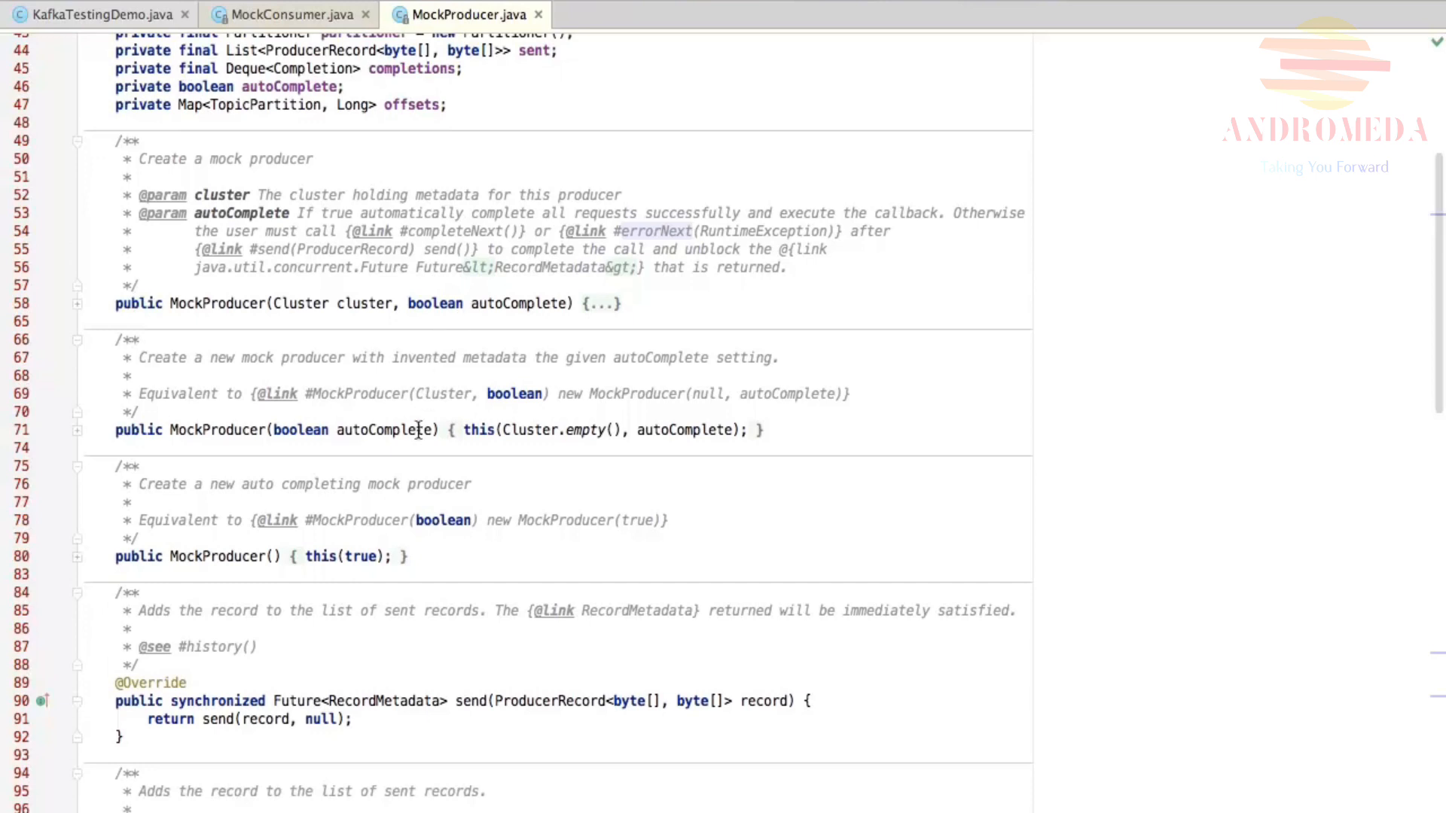
mouse_move(418, 457)
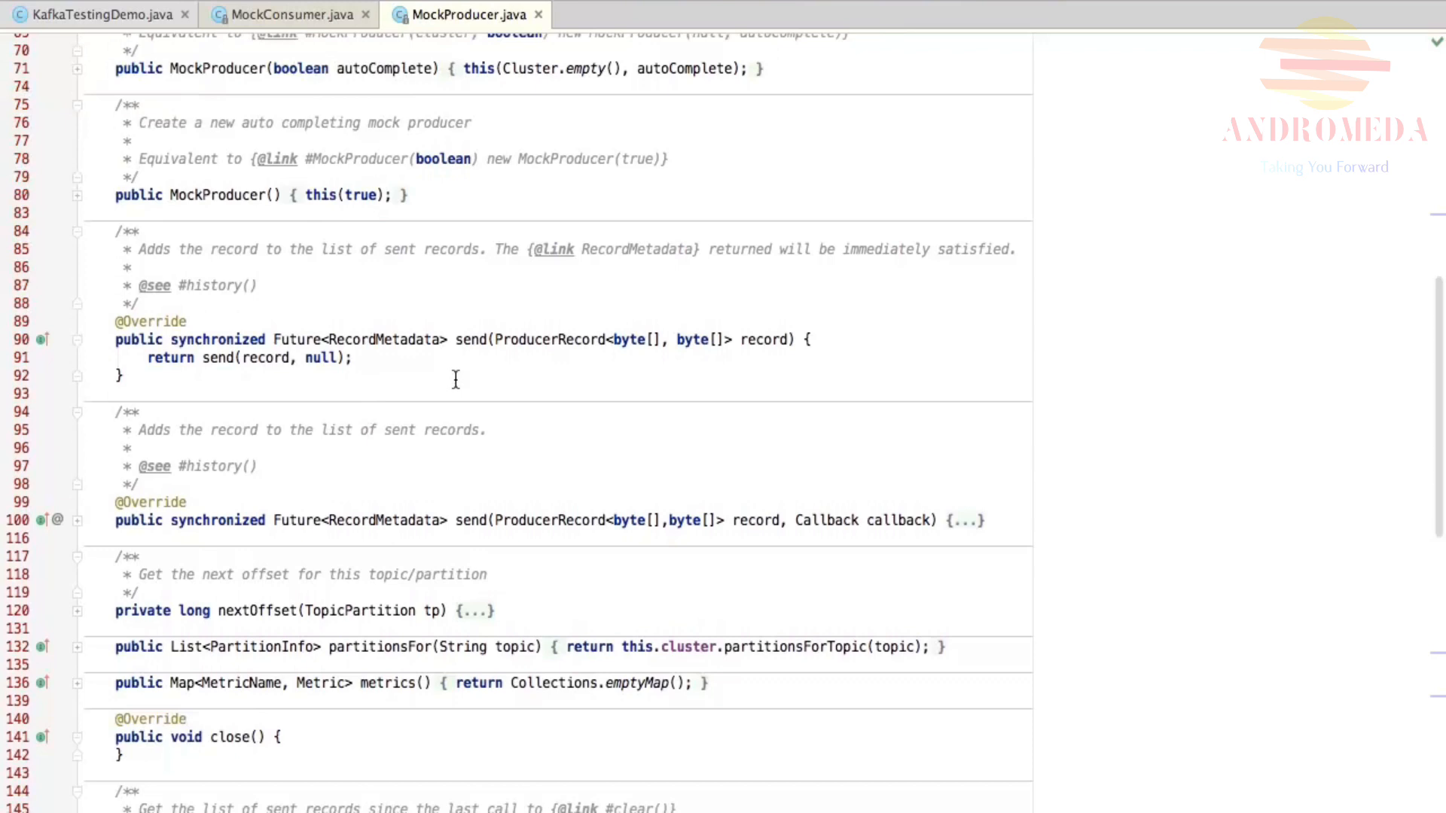
scroll(down, 3)
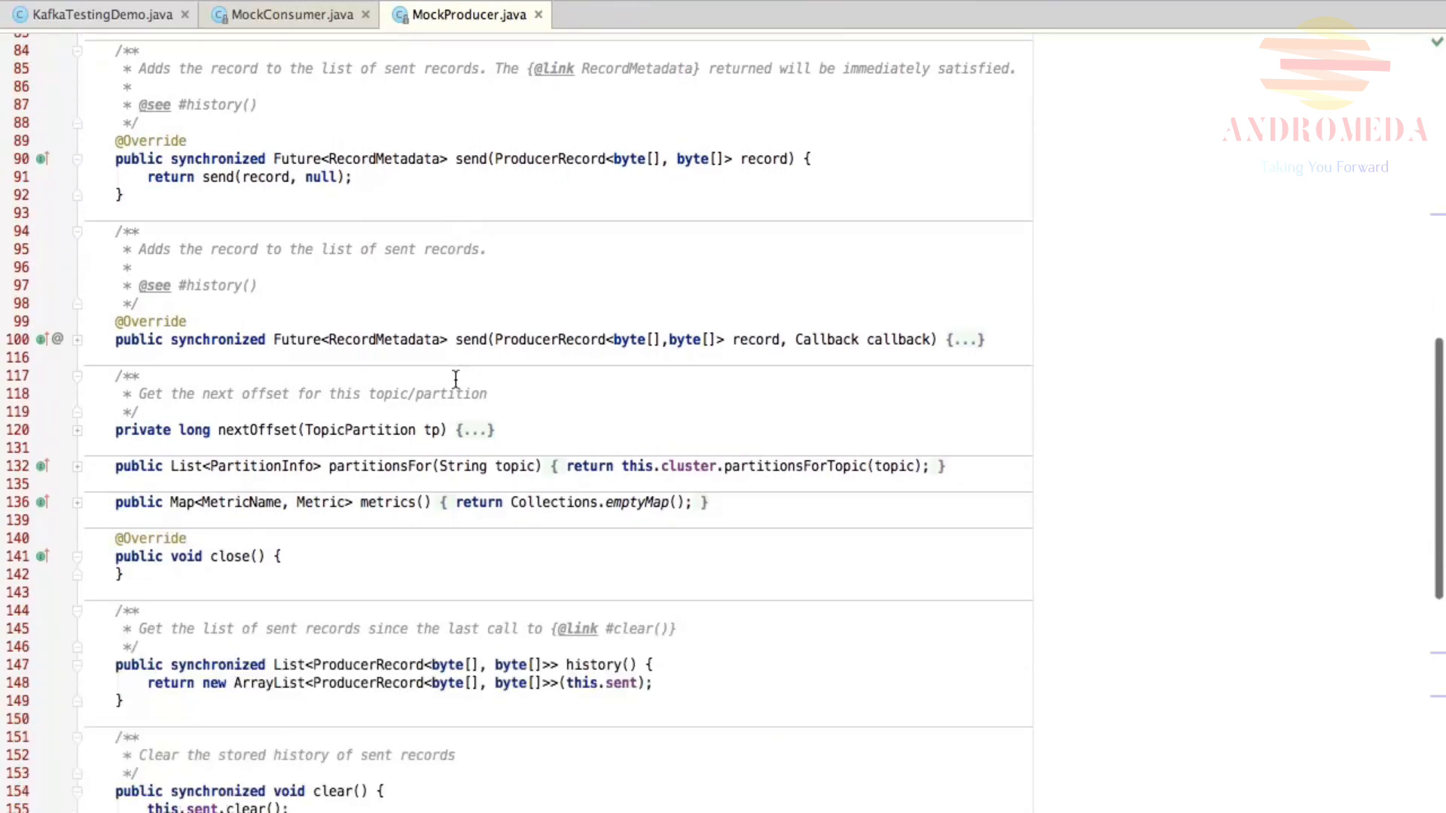
click(473, 429)
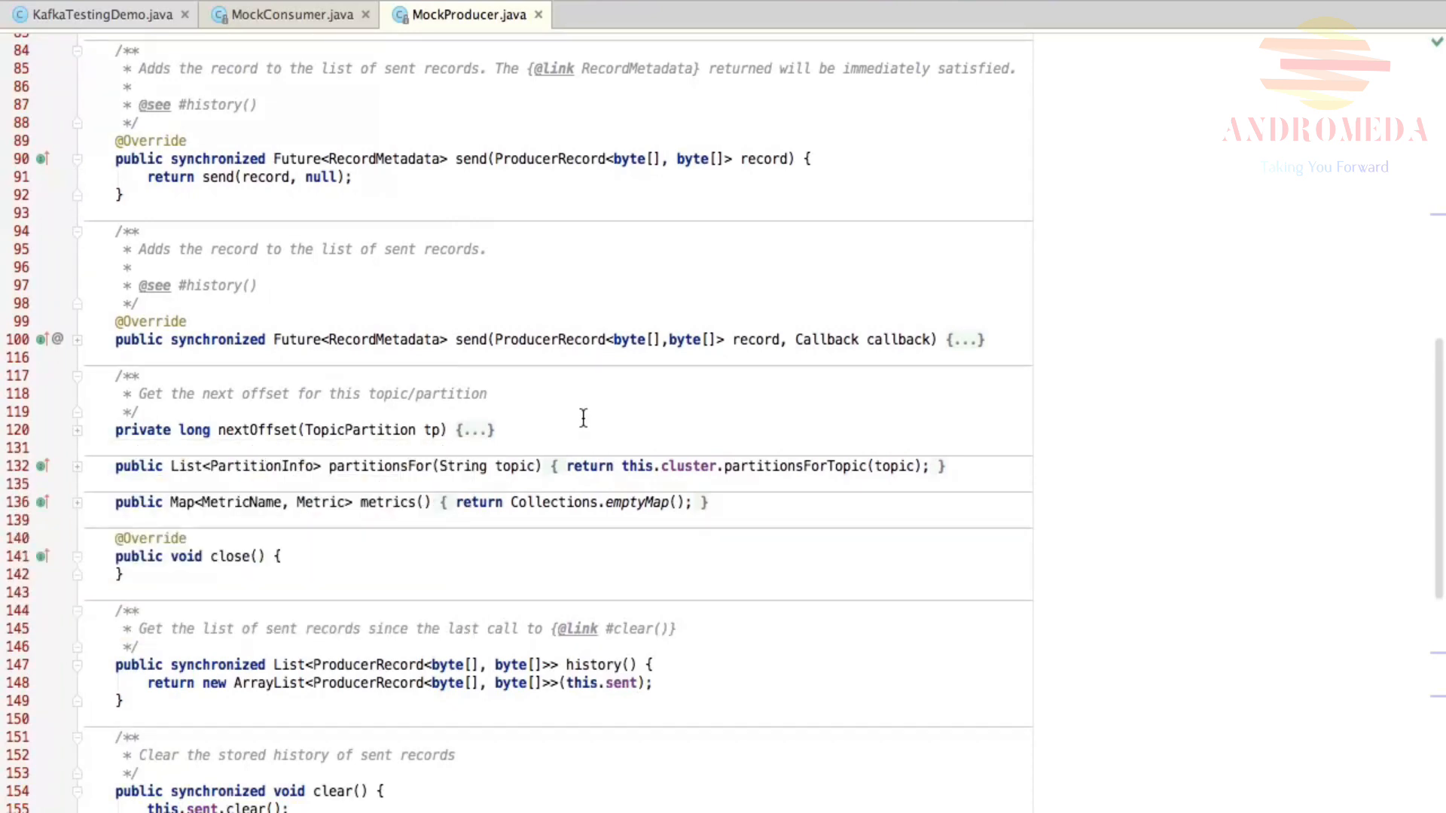
scroll(down, 3)
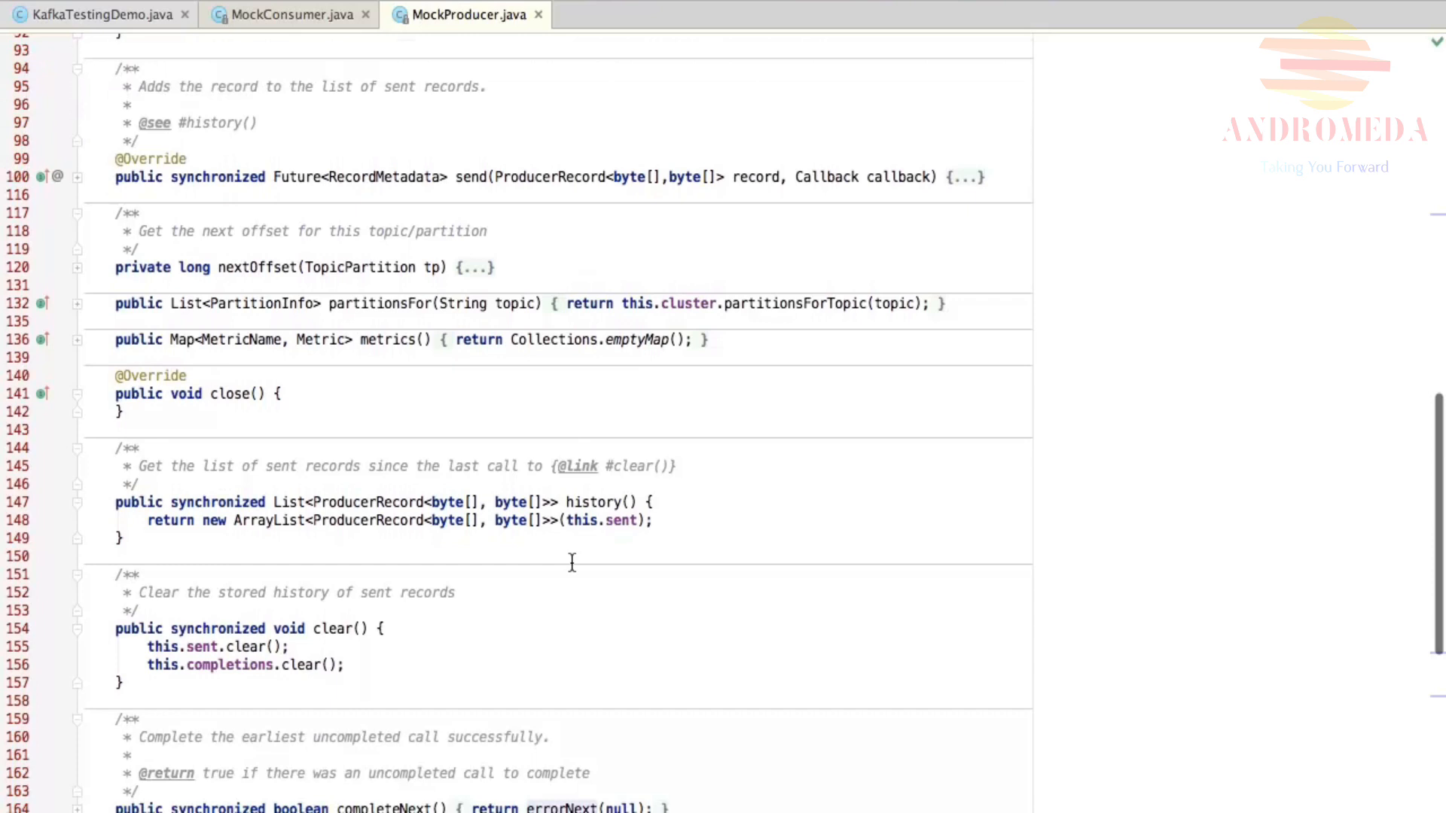
scroll(down, 3)
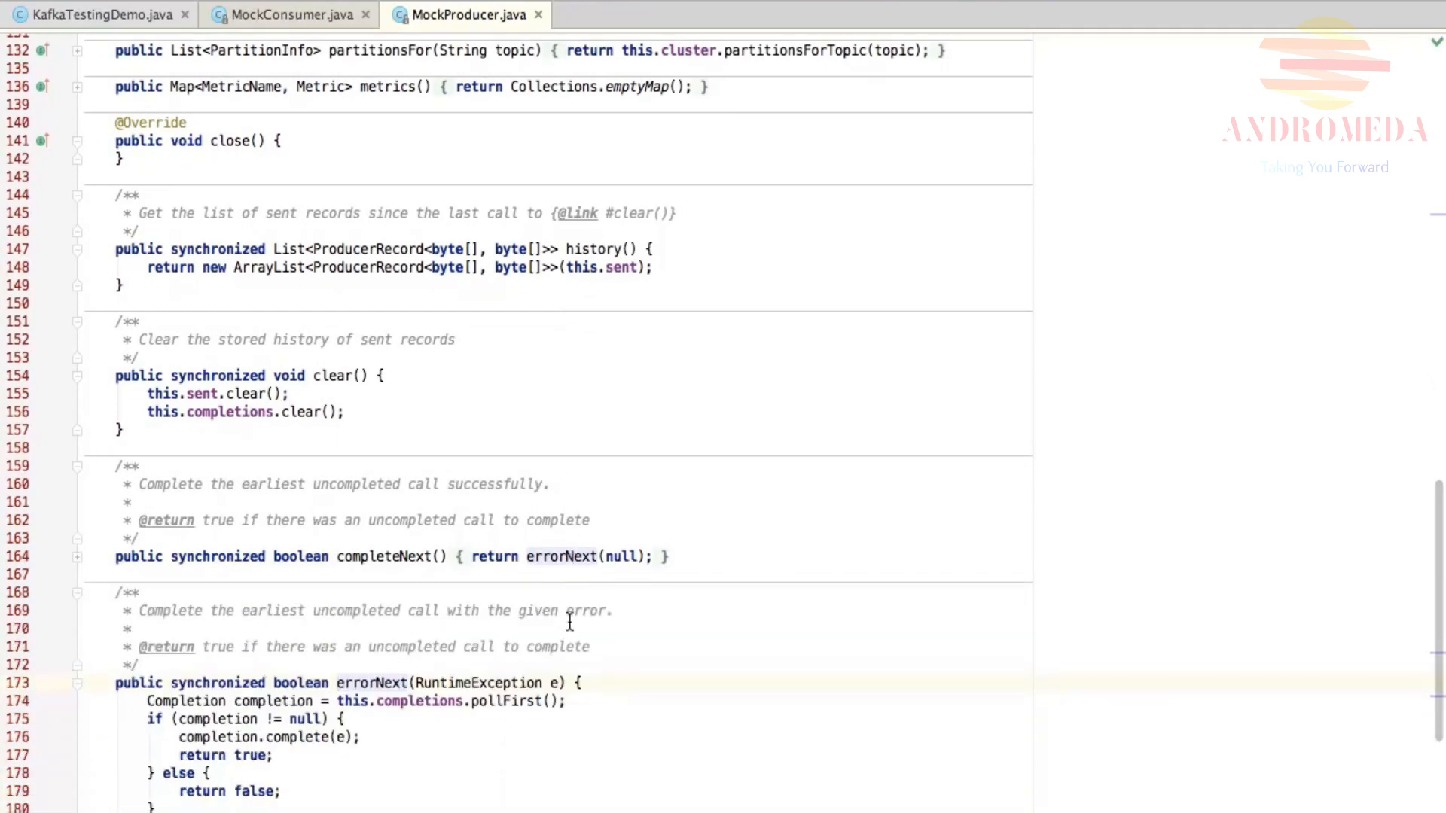
mouse_move(658, 622)
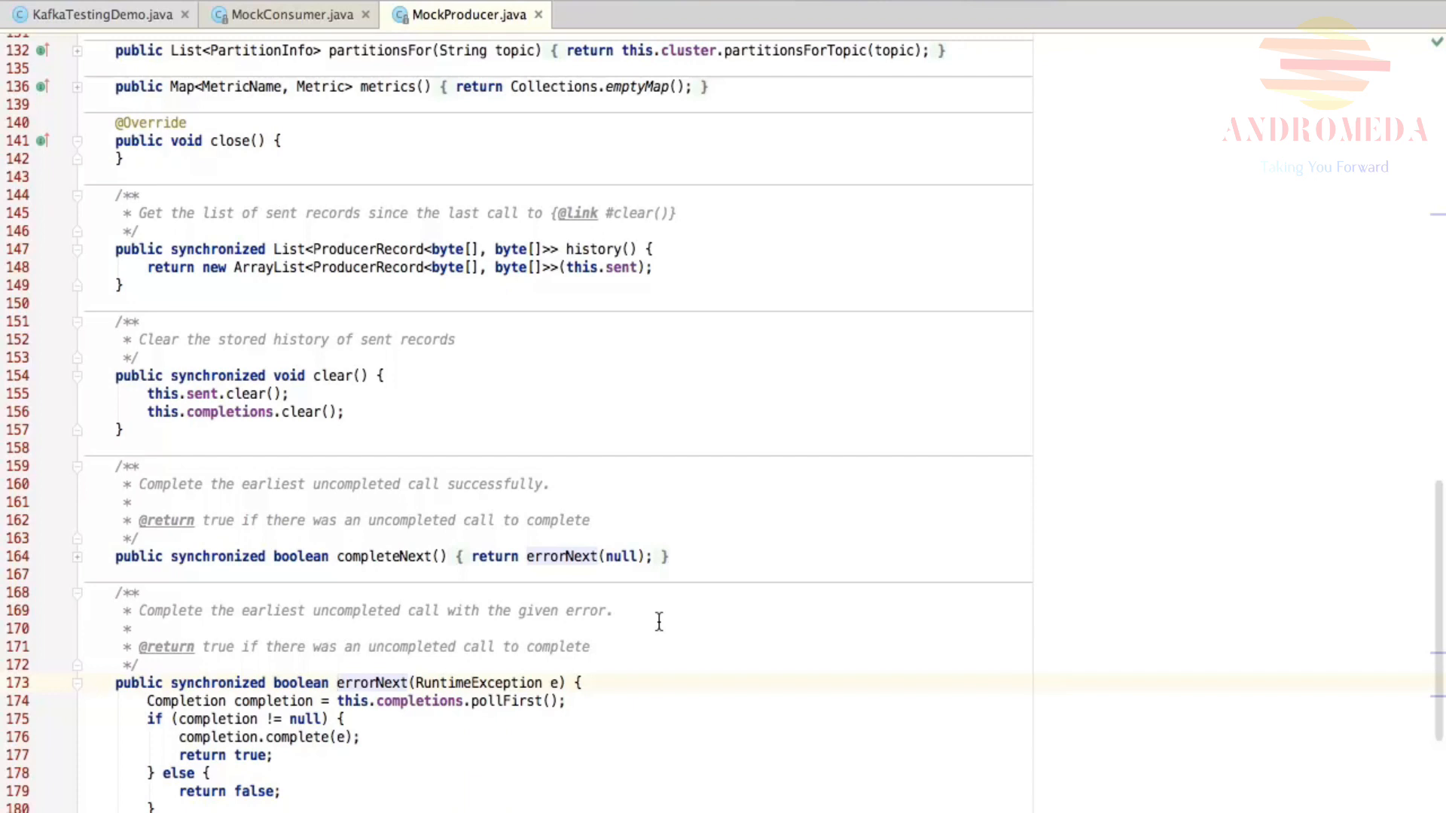
scroll(down, 3)
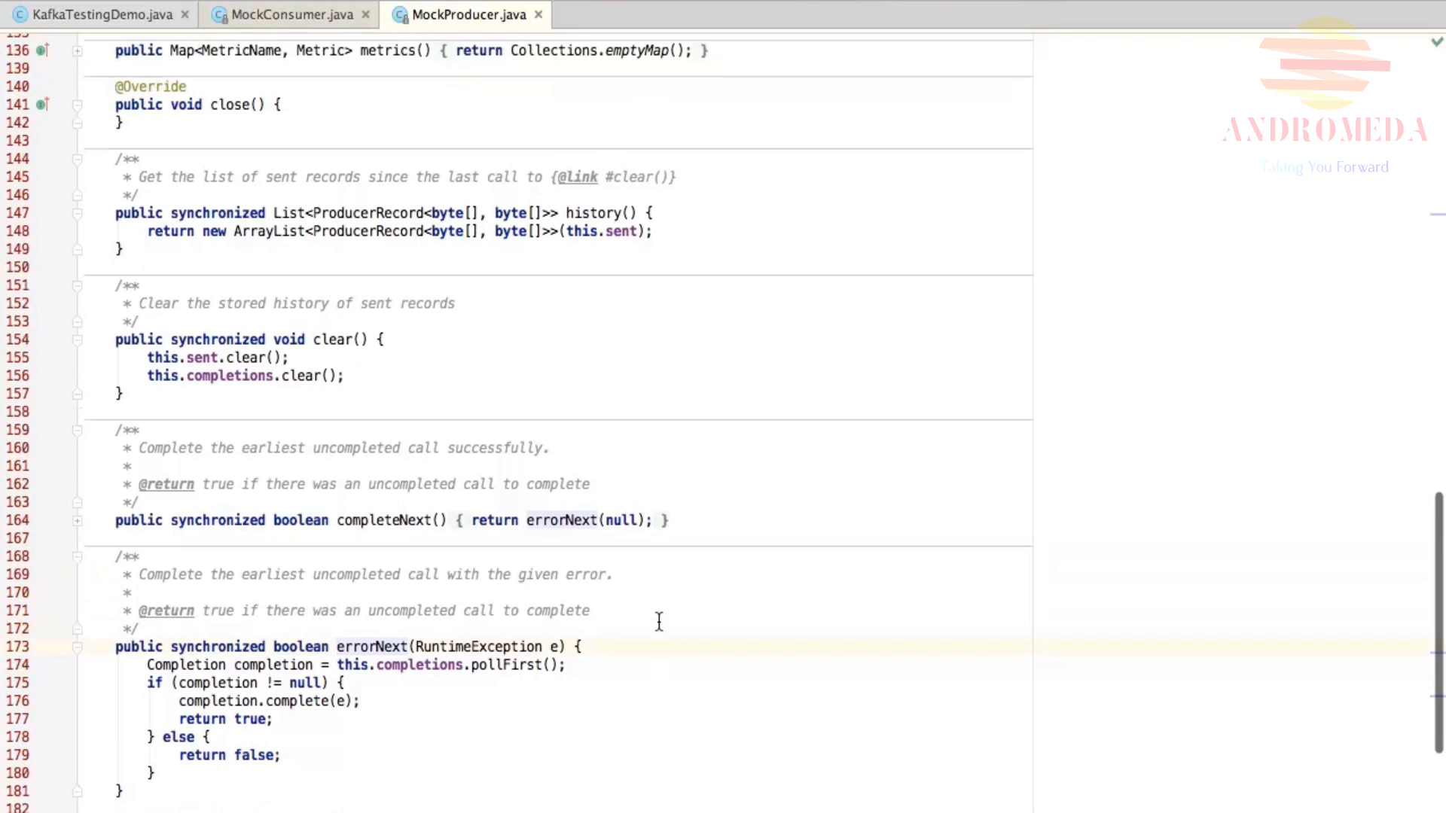
scroll(down, 3)
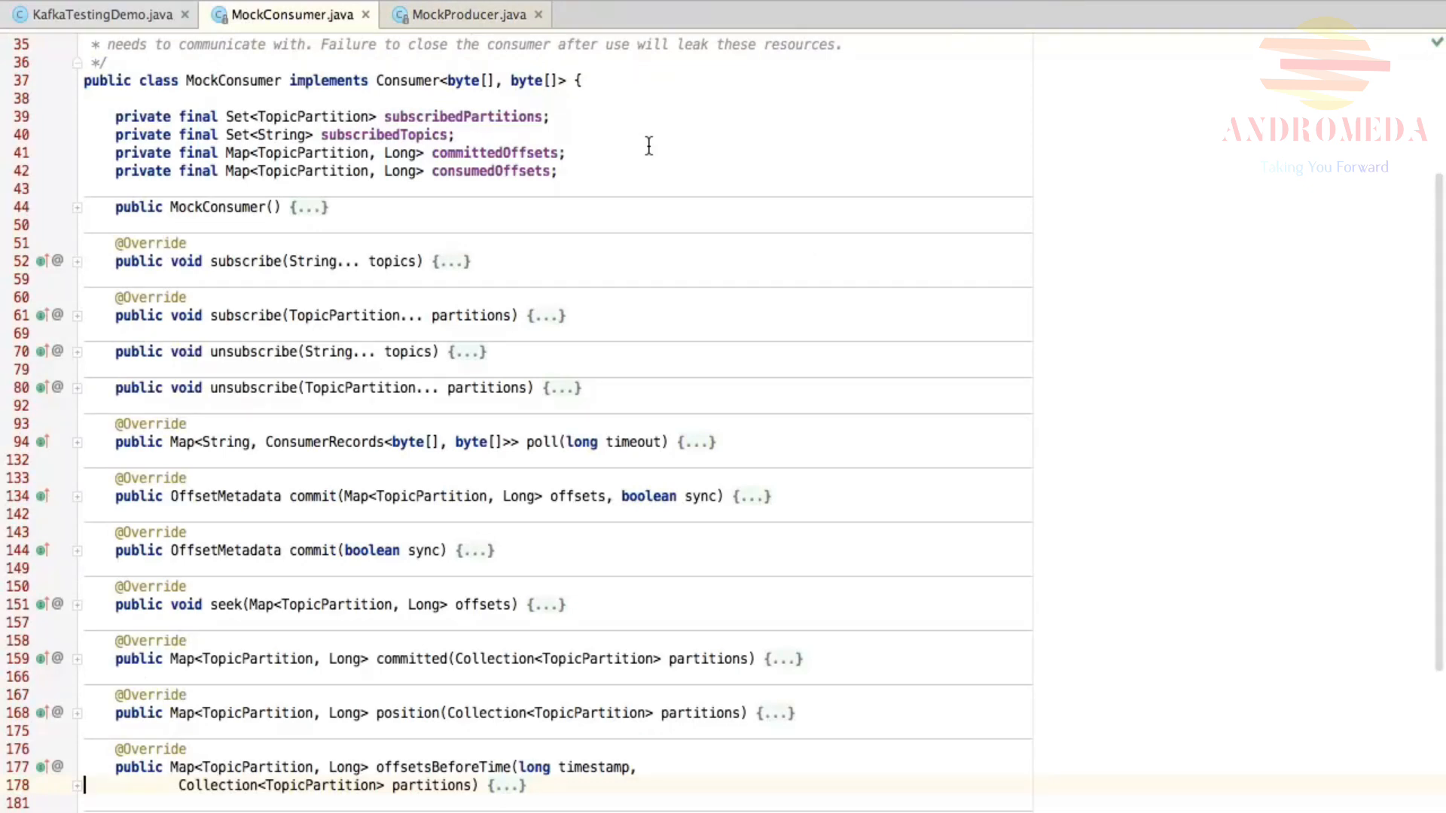
mouse_move(533, 265)
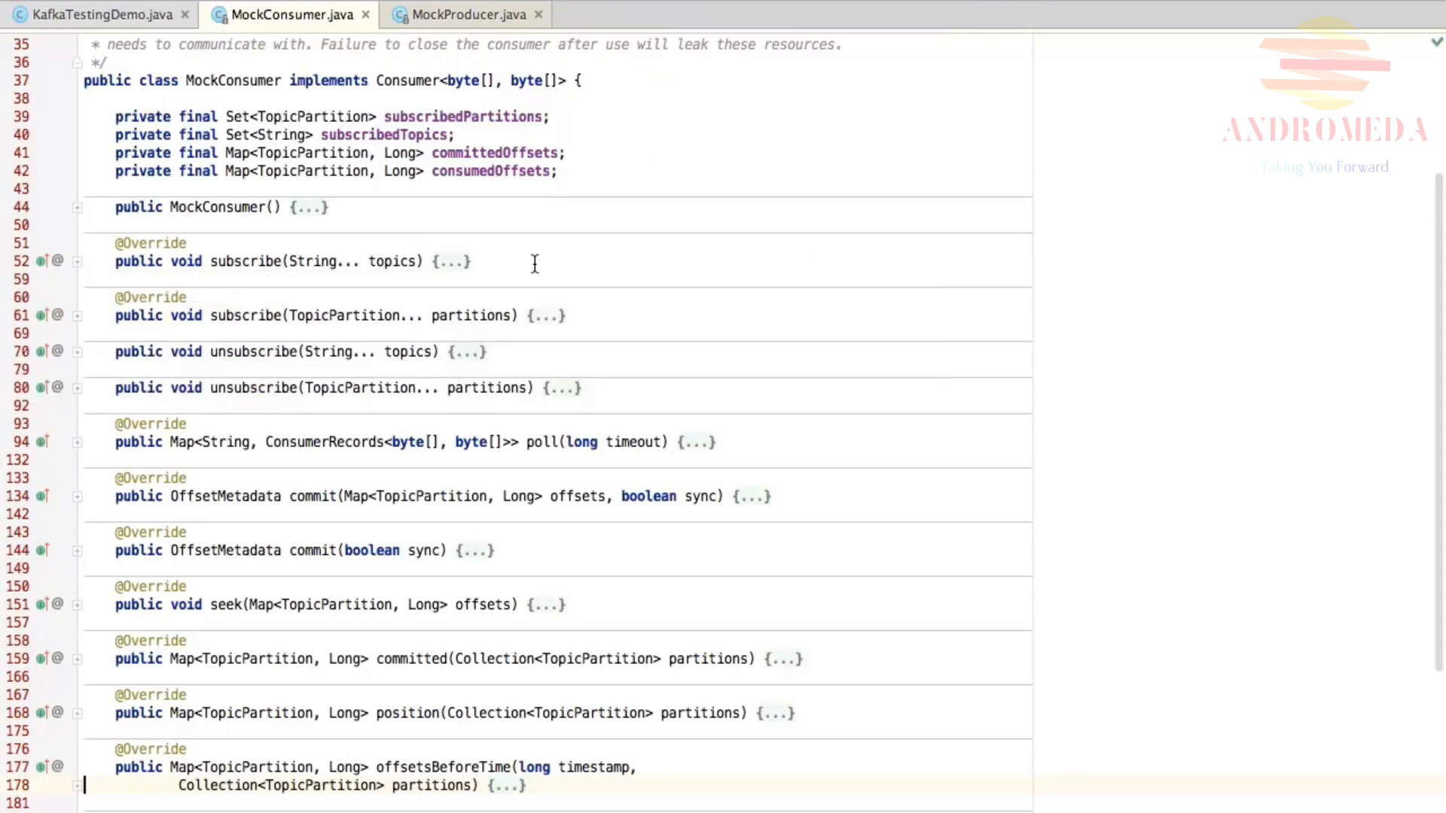
mouse_move(555, 259)
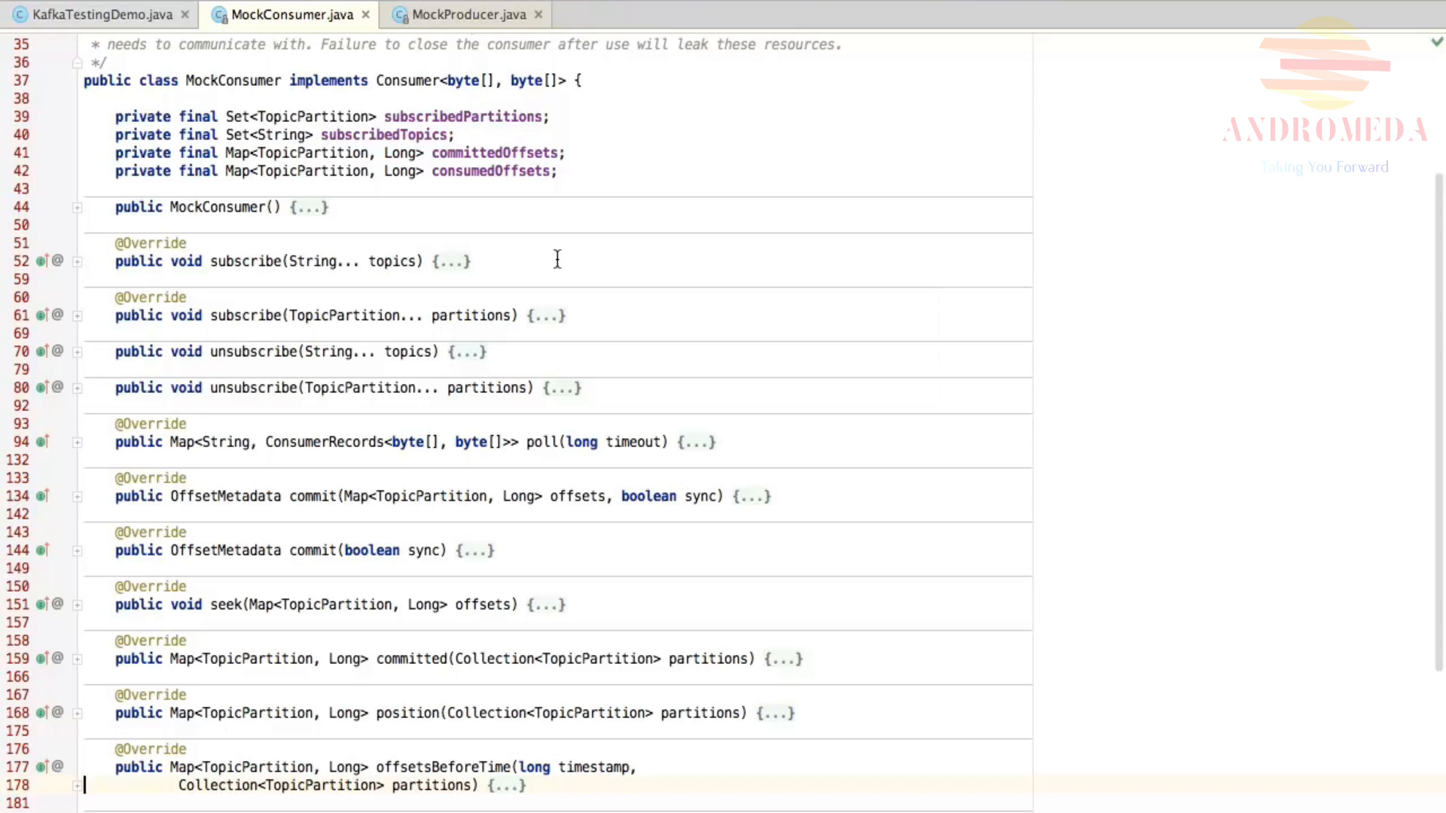
mouse_move(603, 451)
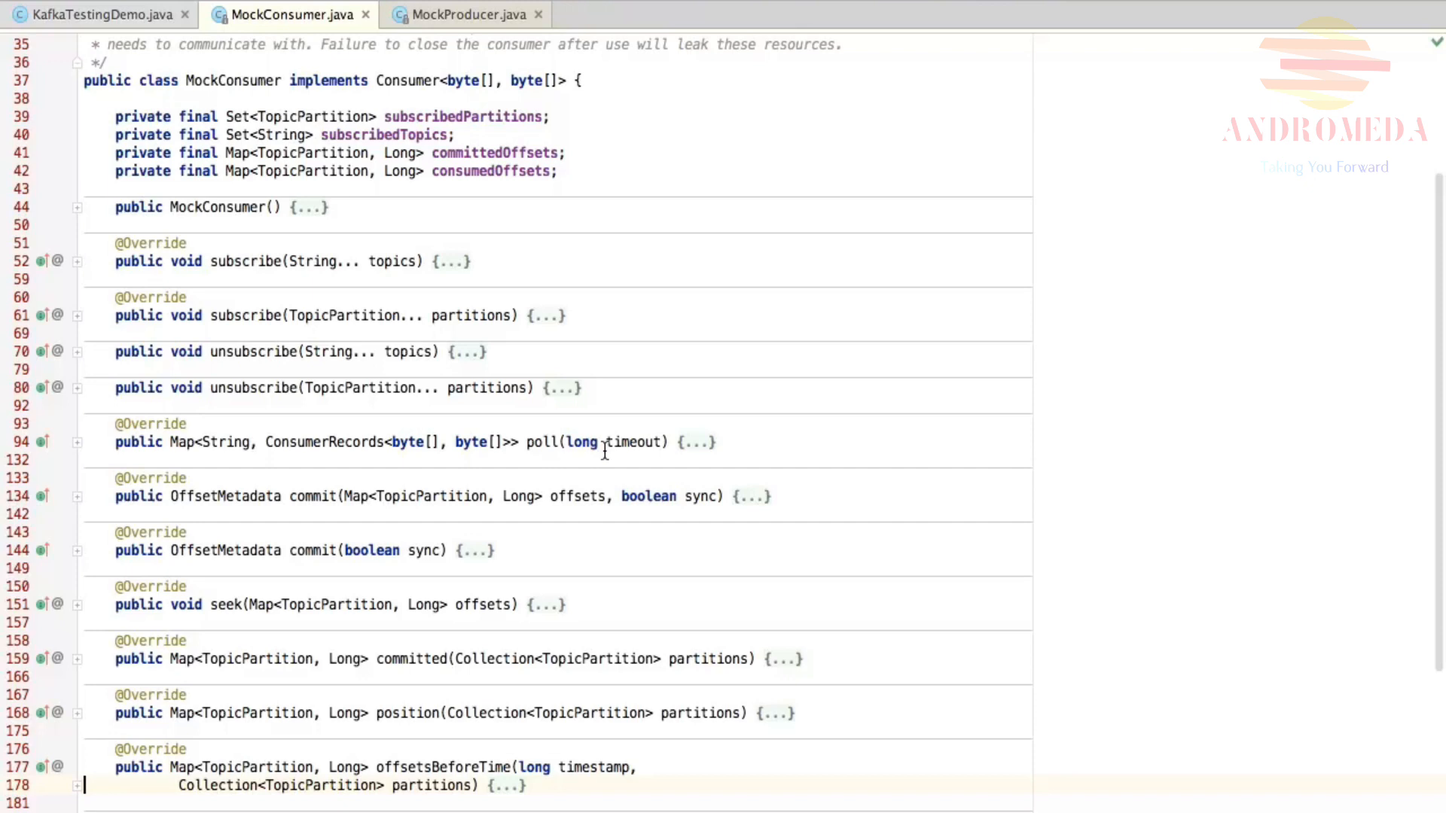
mouse_move(83, 465)
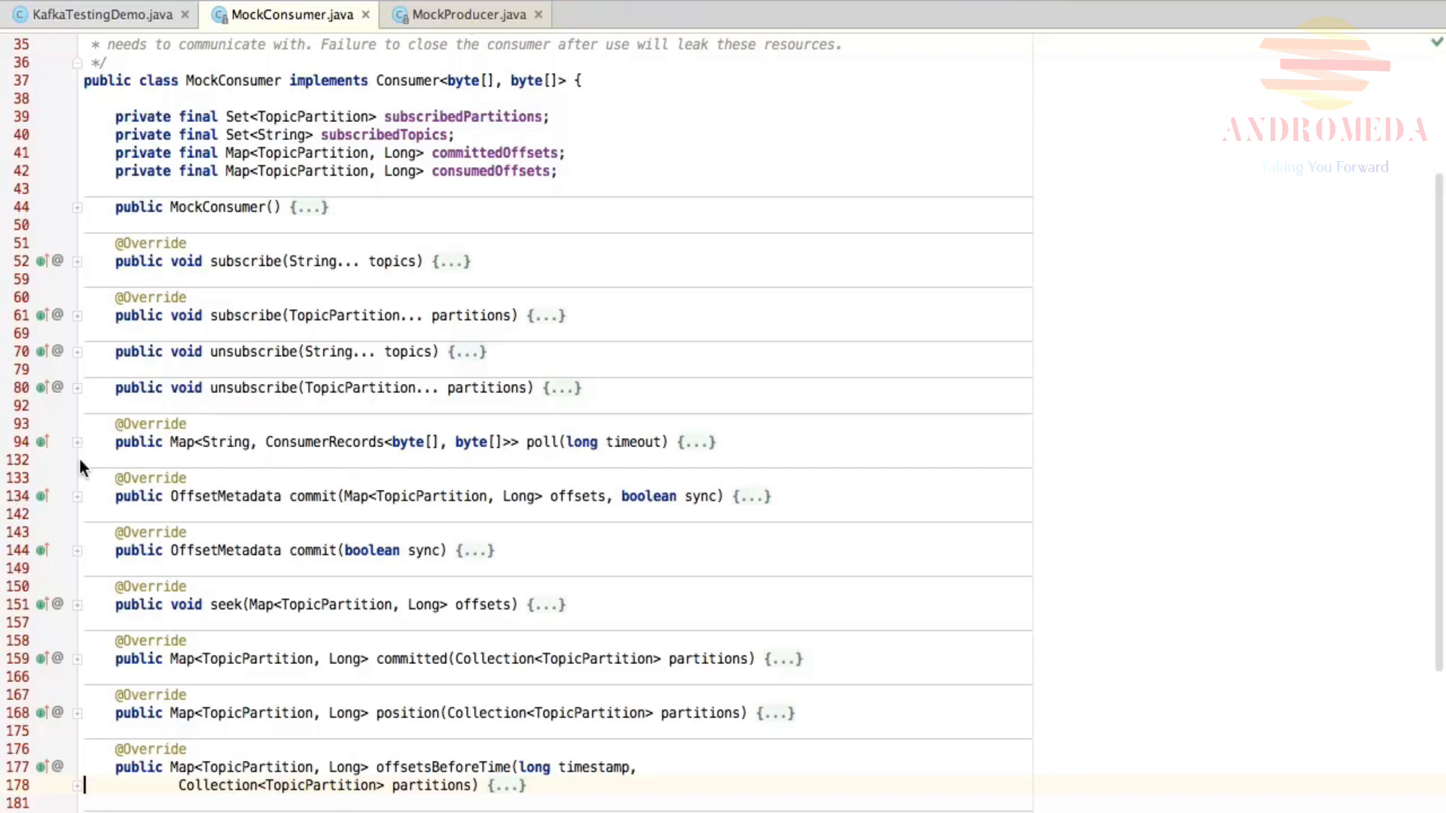
View MockConsumer.java's folded method list down to offsetsBeforeTime, metrics and close
click(77, 441)
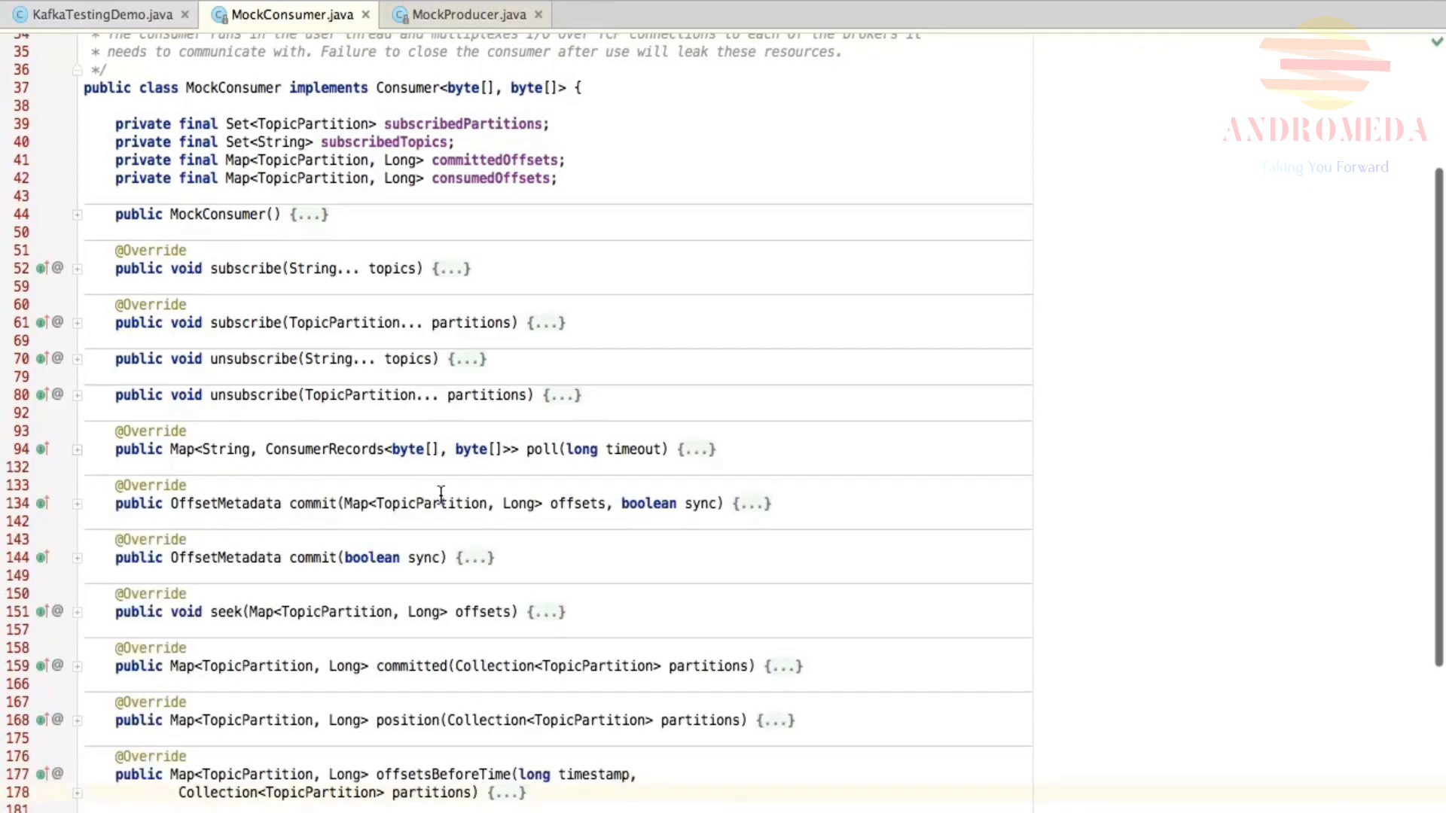
scroll(down, 3)
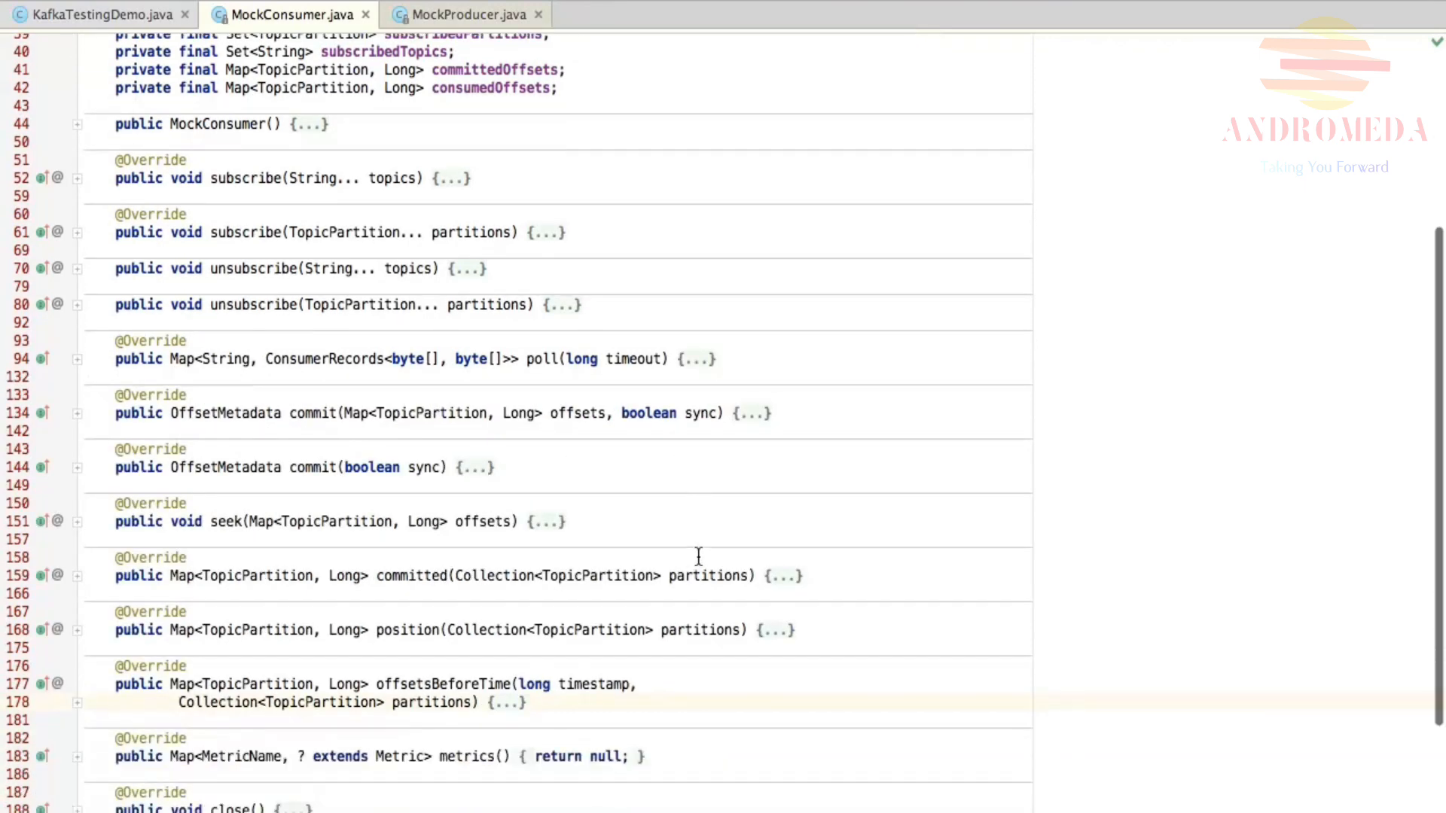
scroll(down, 3)
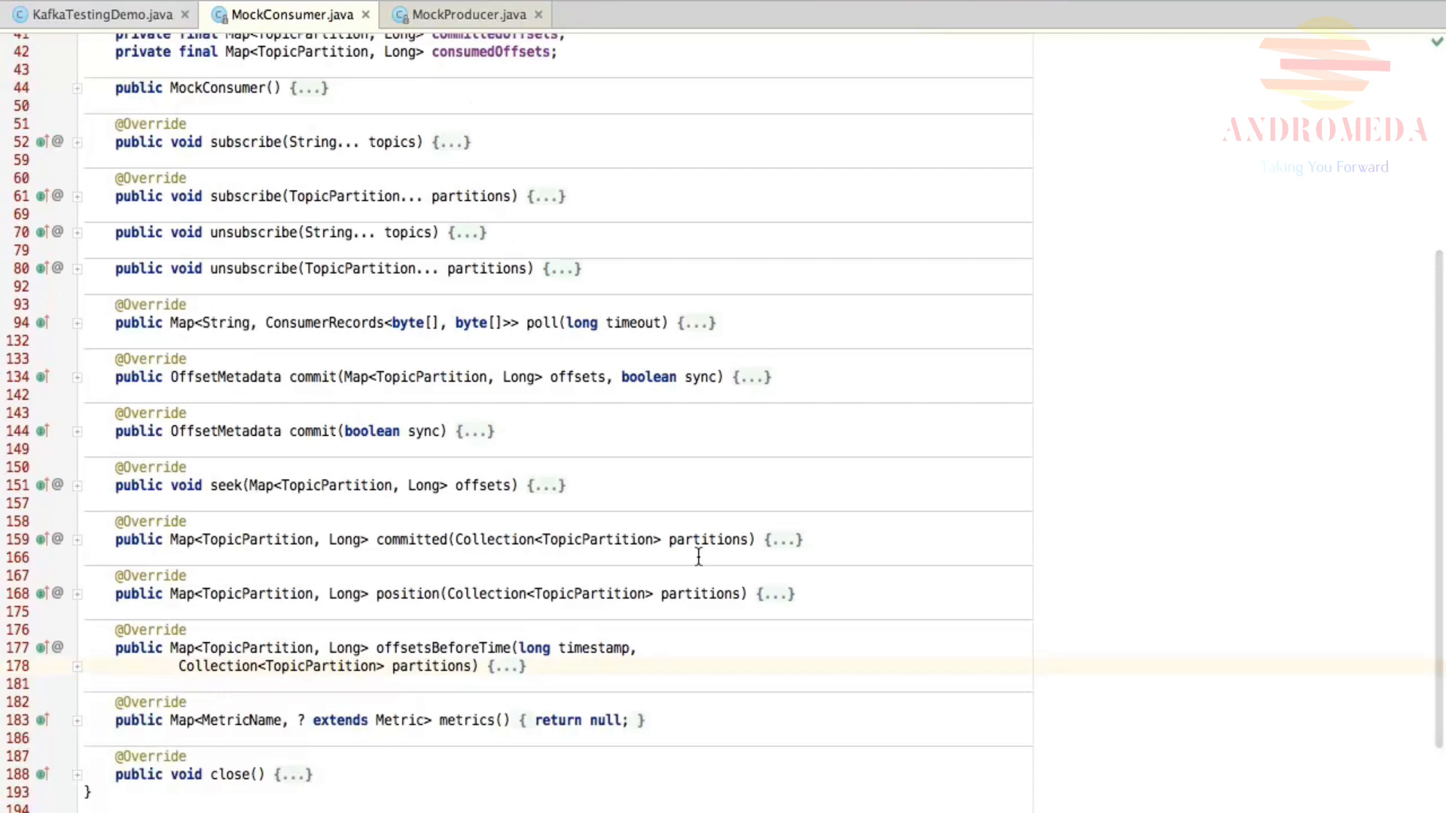